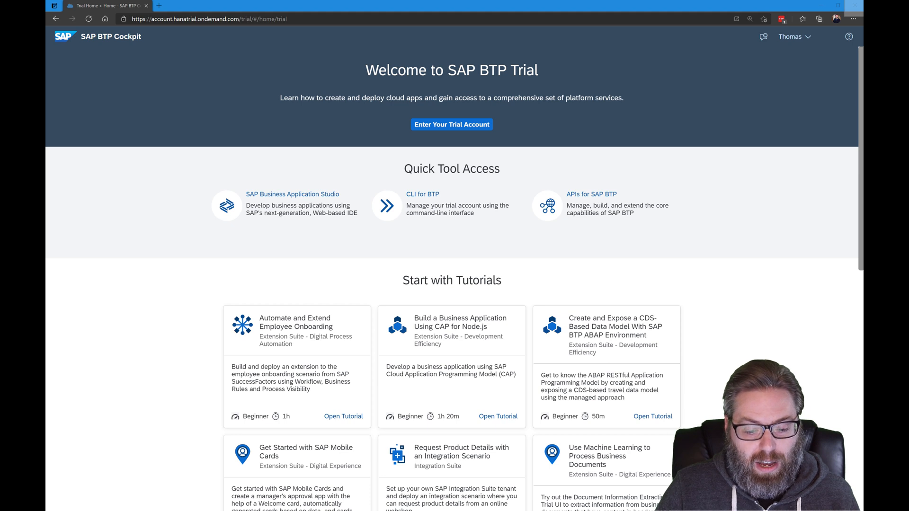
mouse_move(452, 124)
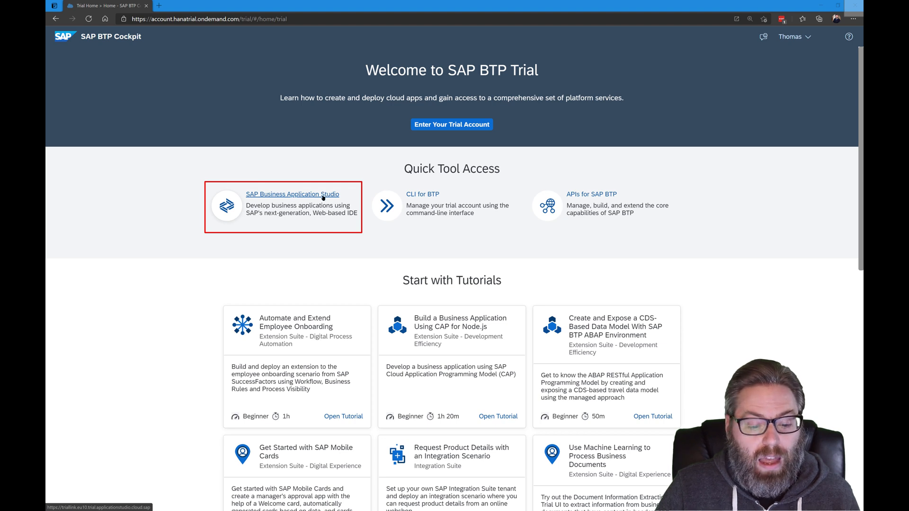
Launch SAP Business Application Studio from the trial home page's Quick Tool Access
left_click(292, 194)
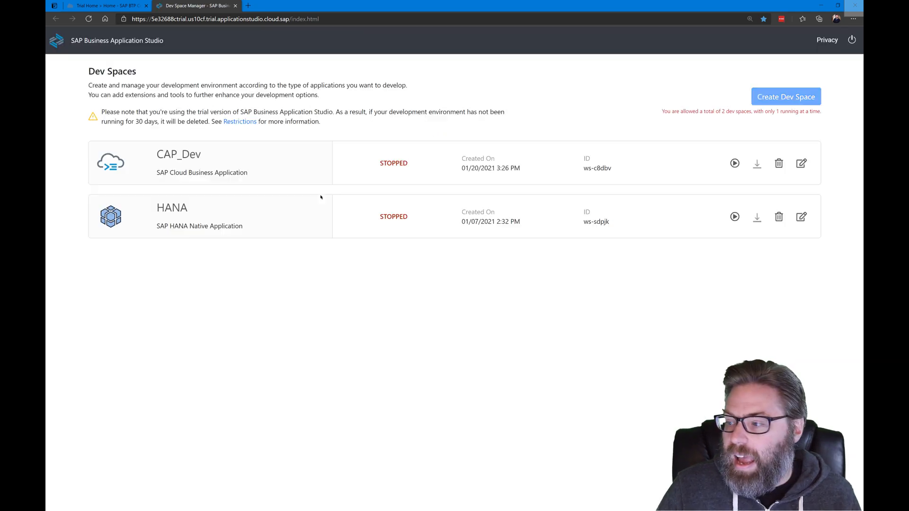
mouse_move(227, 179)
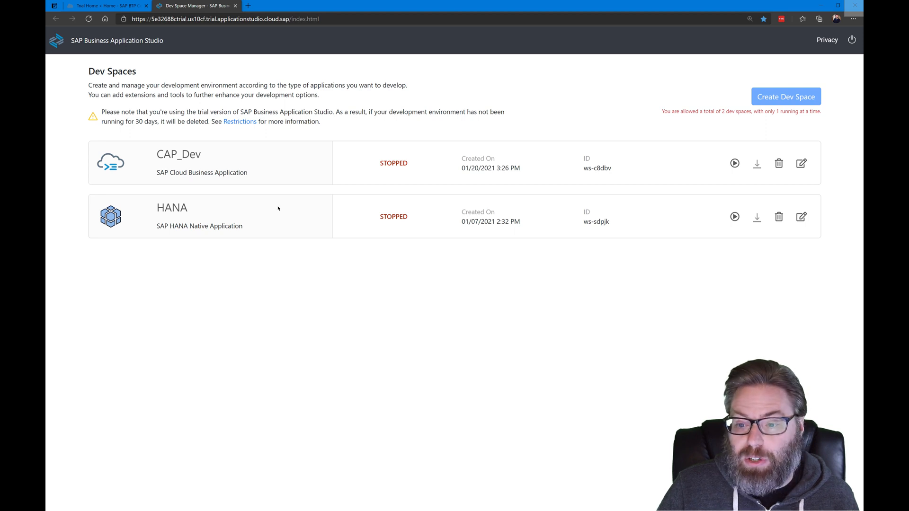
mouse_move(723, 113)
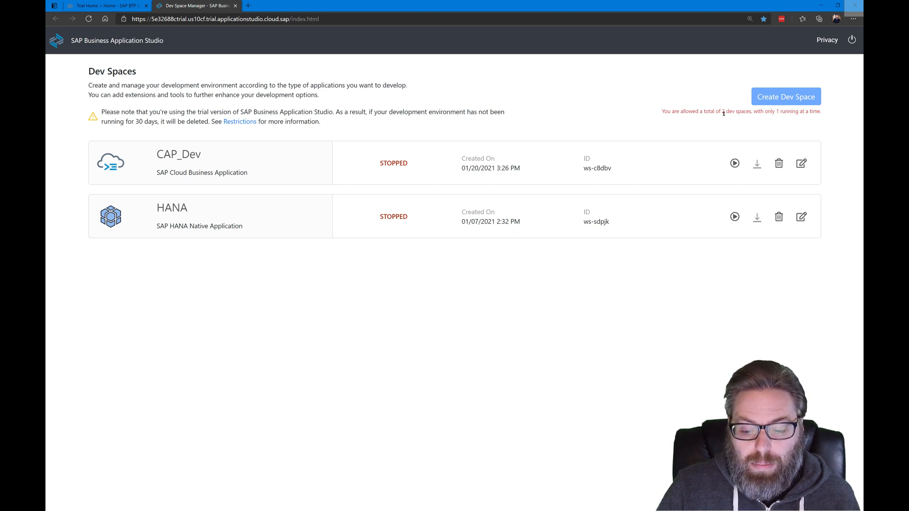
mouse_move(338, 162)
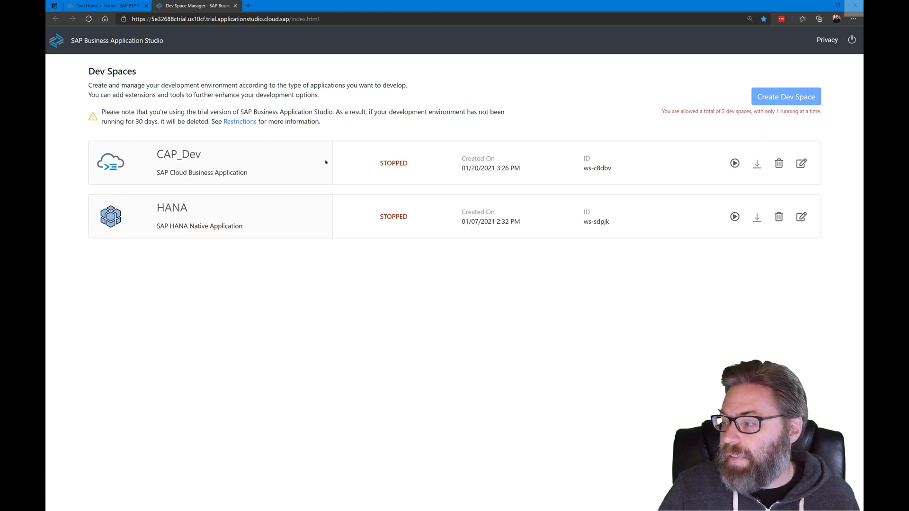
mouse_move(484, 160)
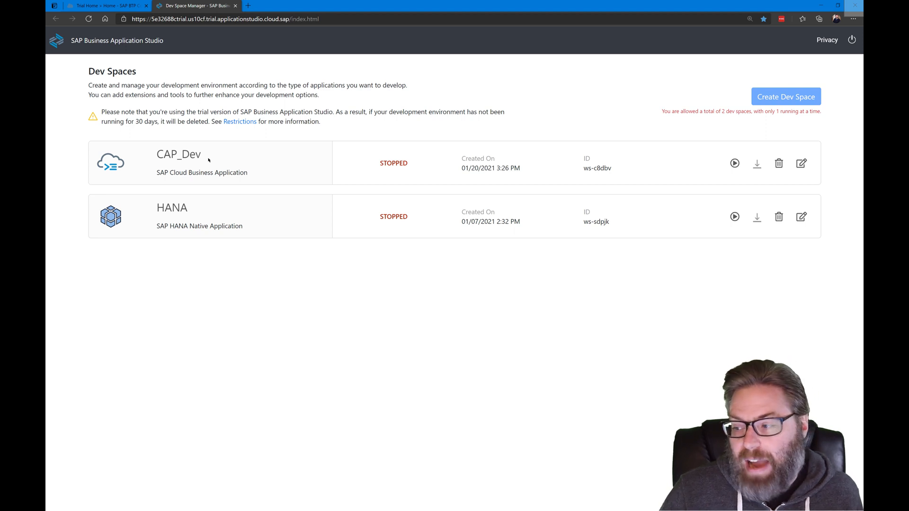
mouse_move(160, 178)
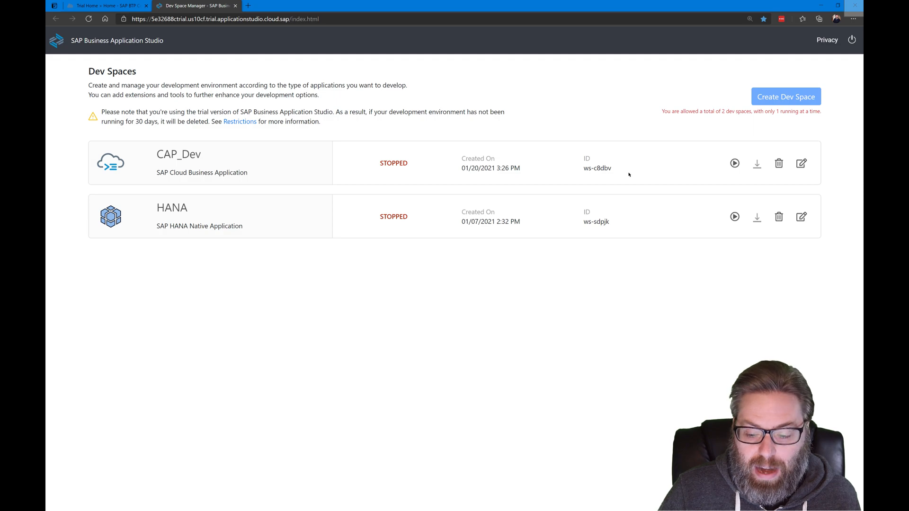
Open the edit page for the CAP_Dev dev space
left_click(801, 163)
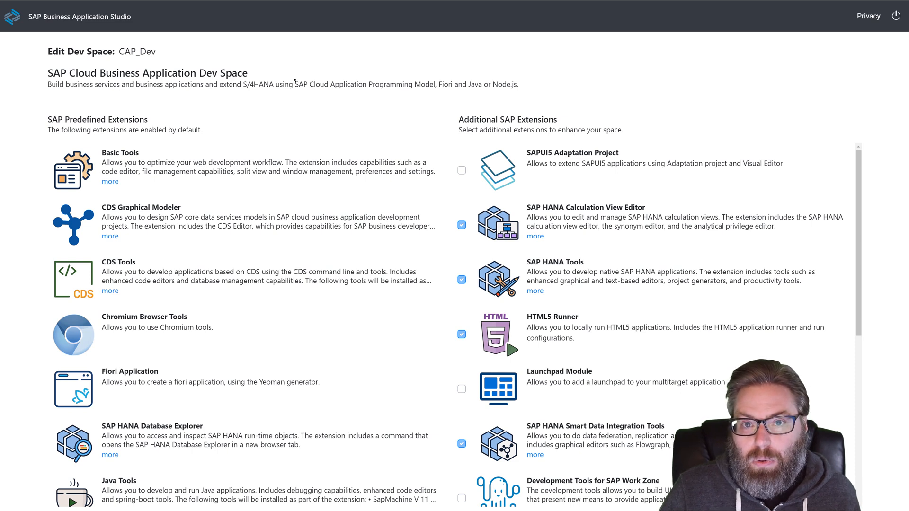
mouse_move(190, 185)
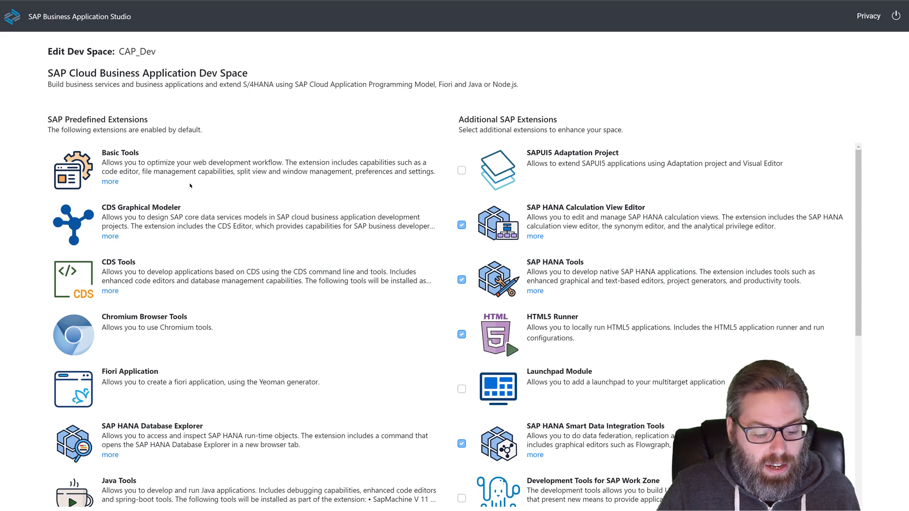
Scroll through CAP_Dev's extensions: SAP HANA tools, HTML5 Runner, and extension development
scroll("down", 3)
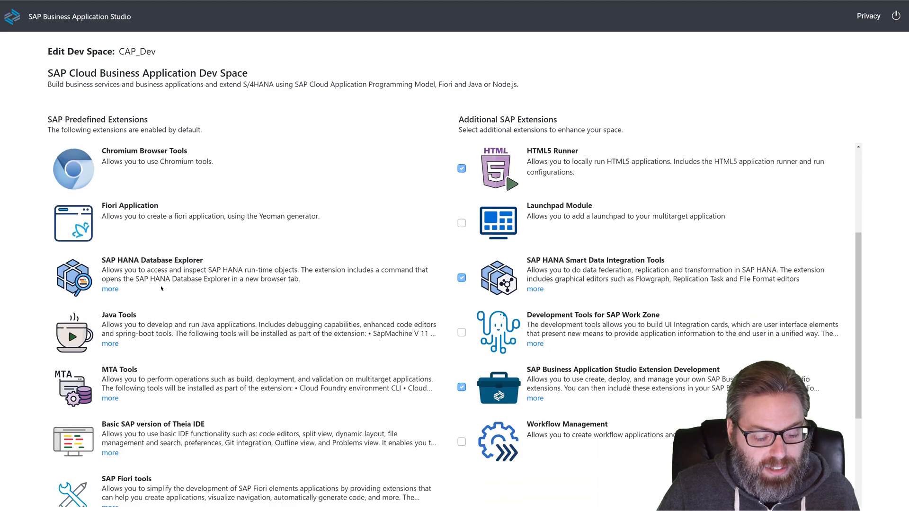
scroll("down", 3)
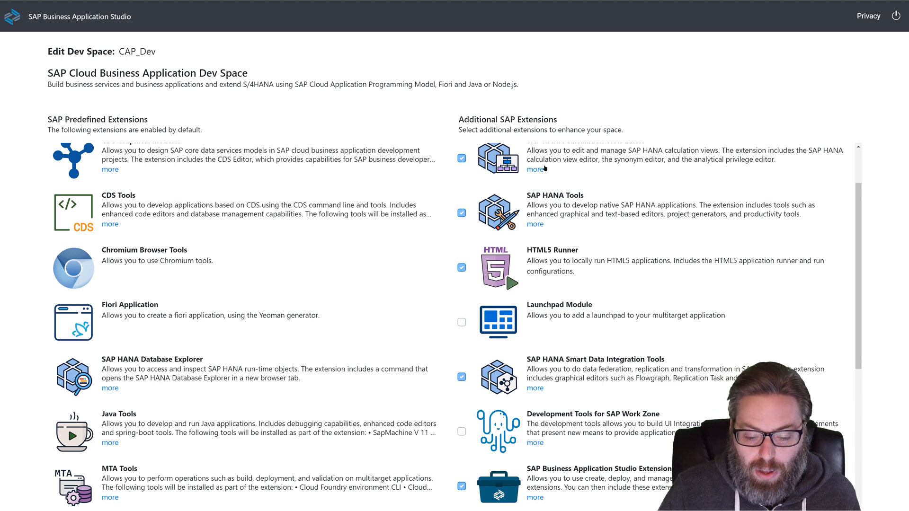
mouse_move(591, 162)
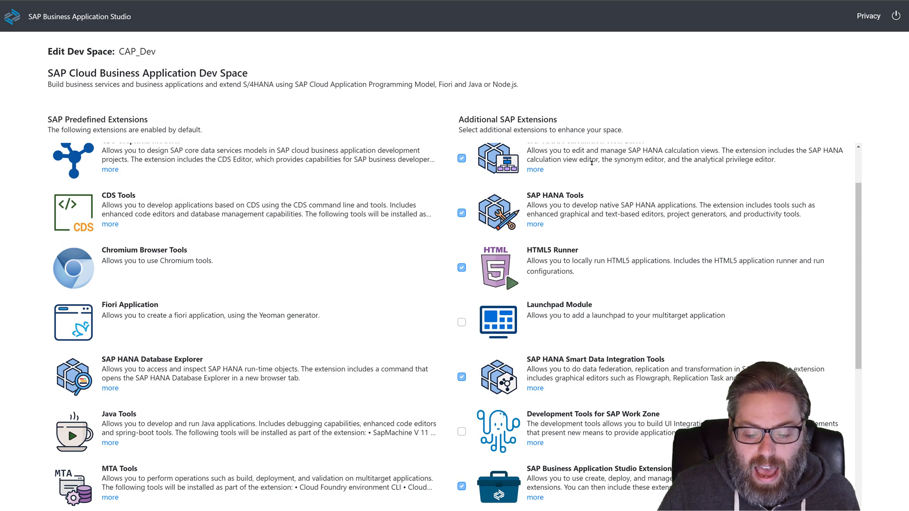
scroll("up", 3)
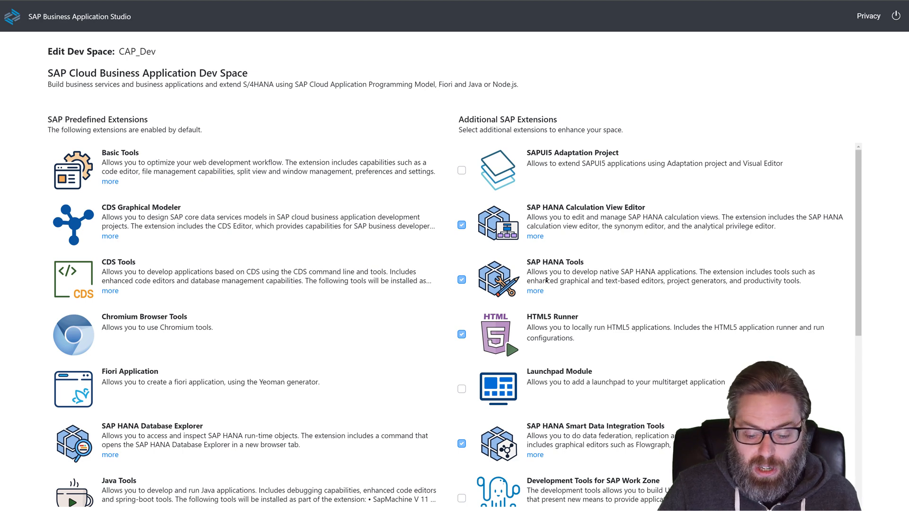
scroll("down", 3)
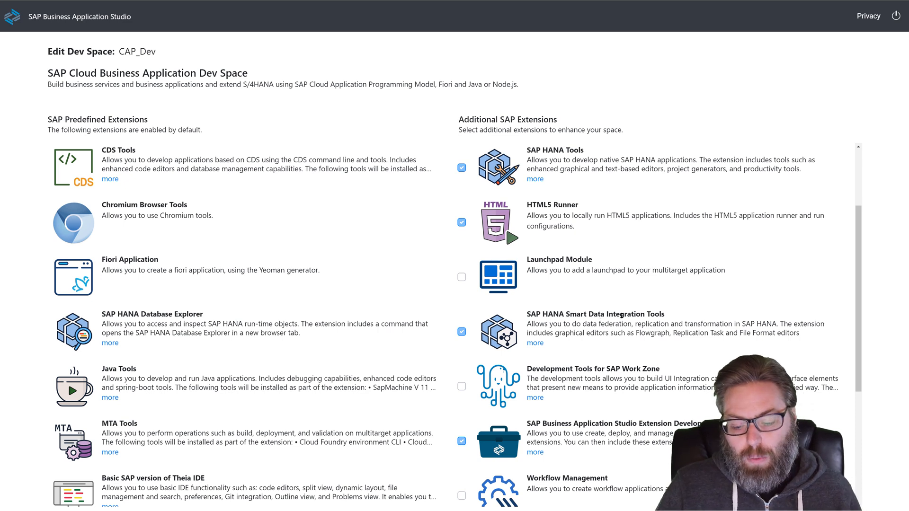
scroll("down", 3)
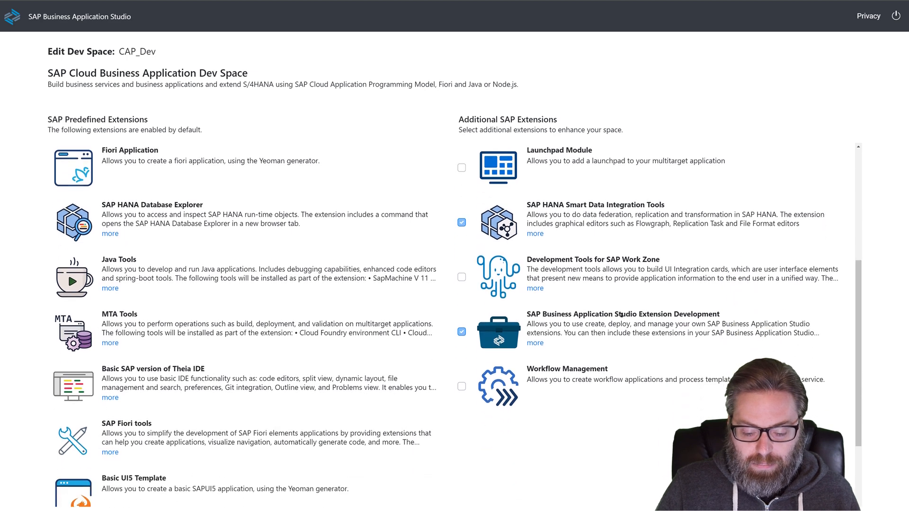
scroll("up", 3)
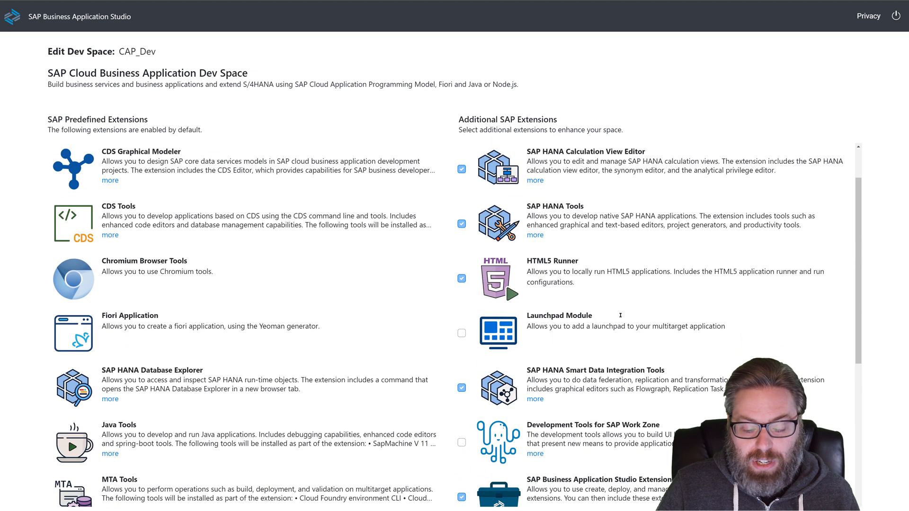
mouse_move(610, 303)
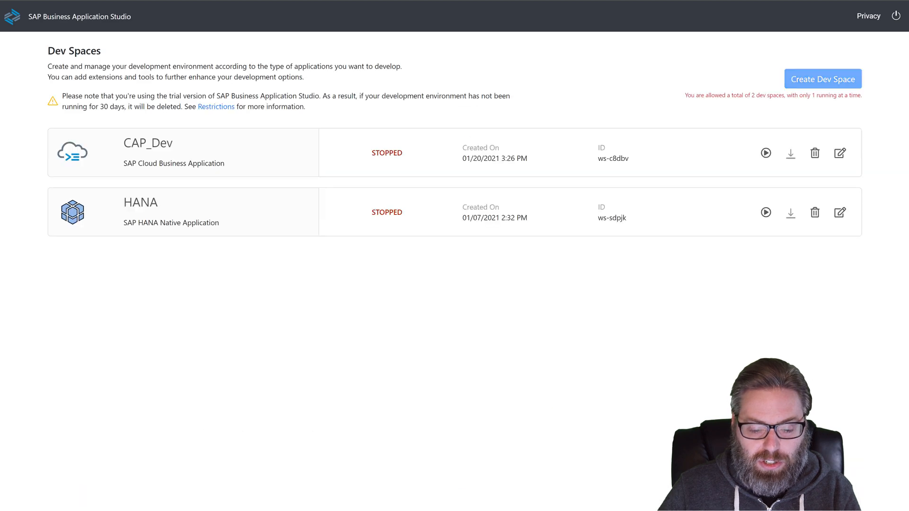
mouse_move(765, 153)
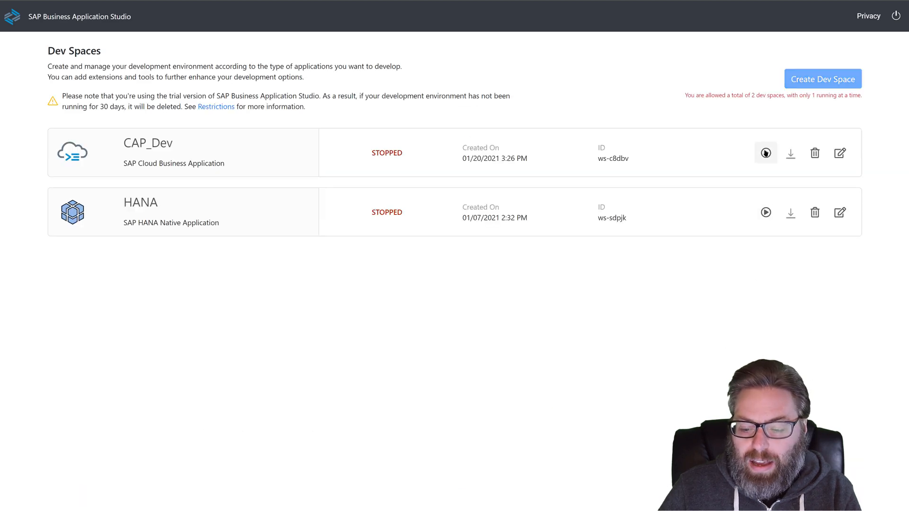
mouse_move(790, 153)
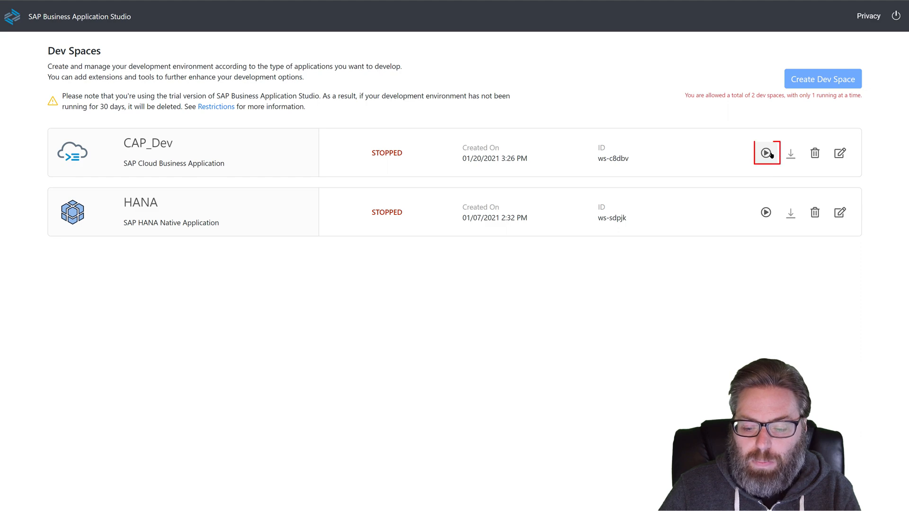
Start the stopped CAP_Dev dev space and open it once running
left_click(766, 152)
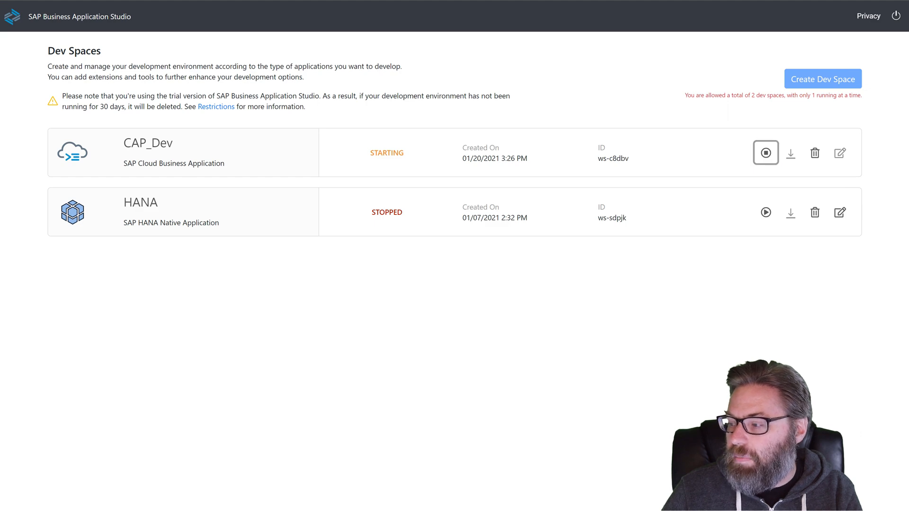
mouse_move(798, 144)
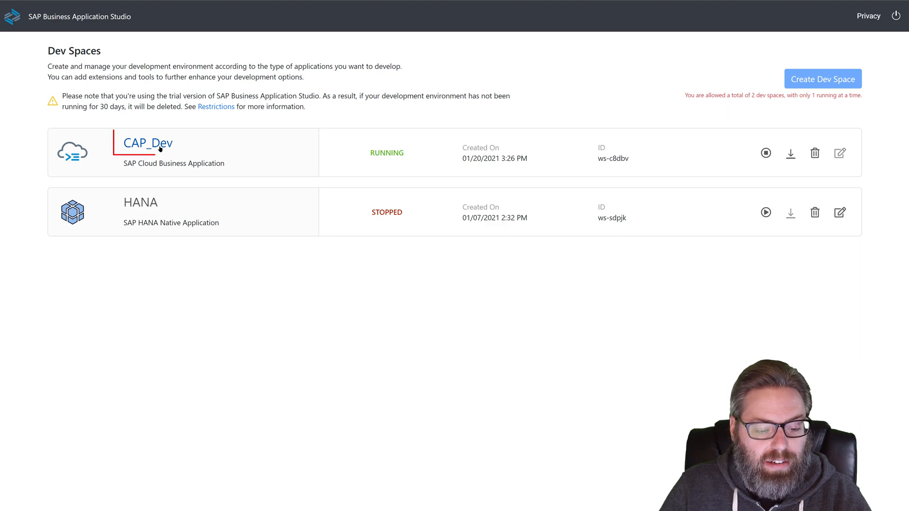
left_click(147, 143)
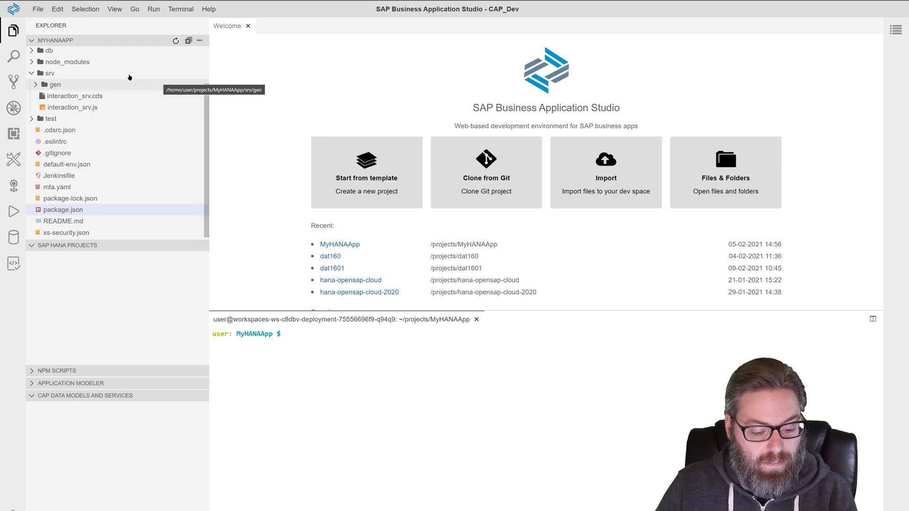
mouse_move(310, 333)
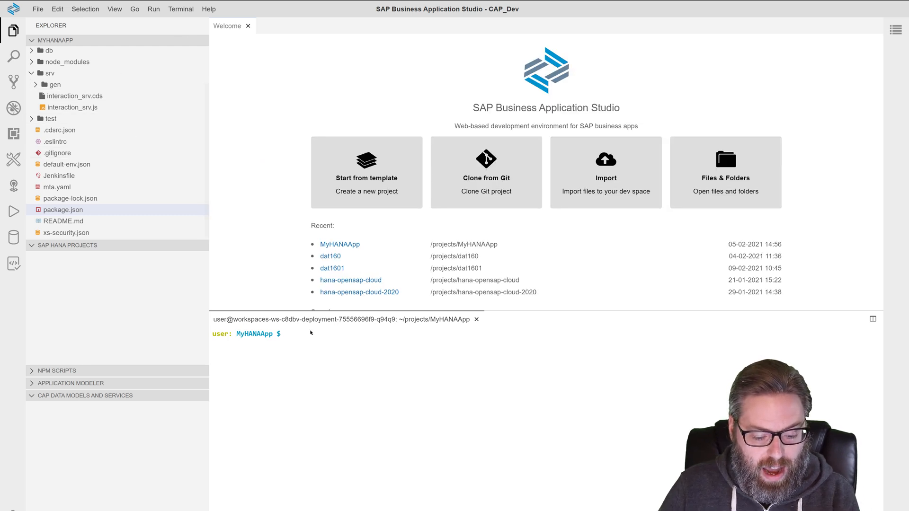
In the terminal, go up to projects and run rm -rf ./MyHANAApp/
left_click(290, 334)
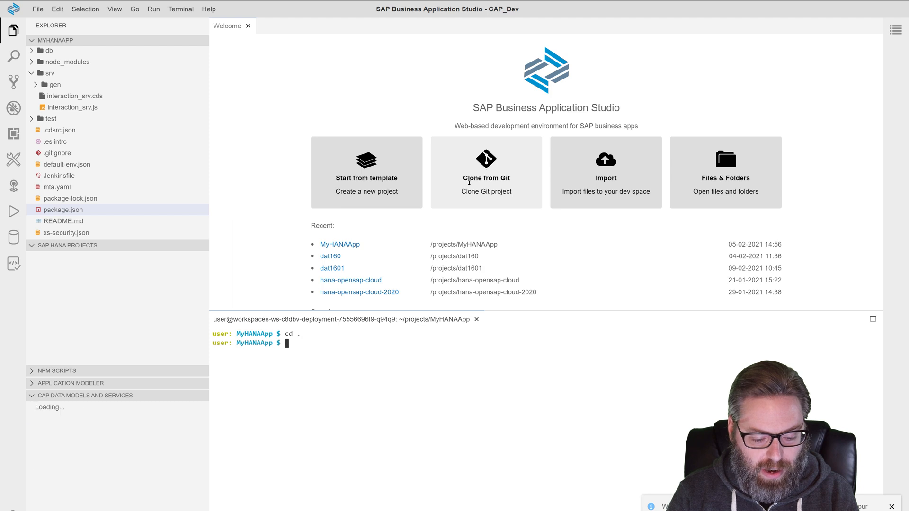
type("cd ..")
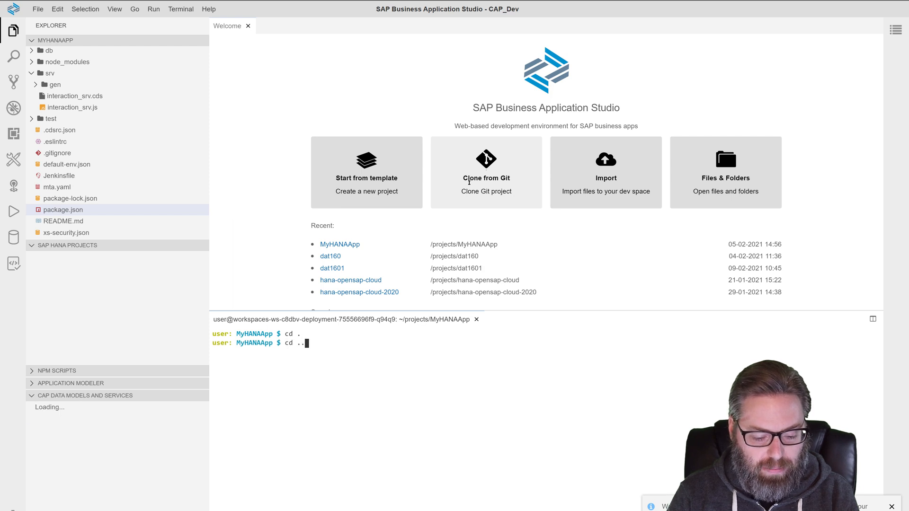
type("ls")
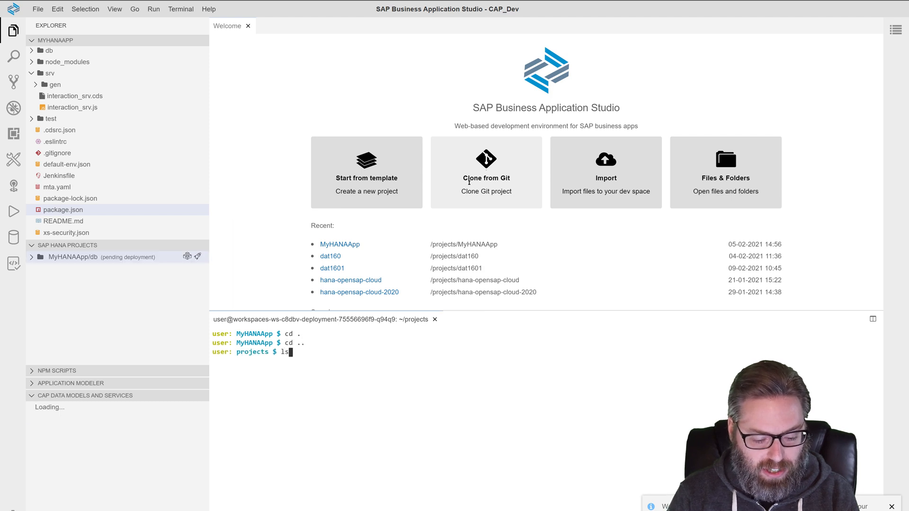
type("rm")
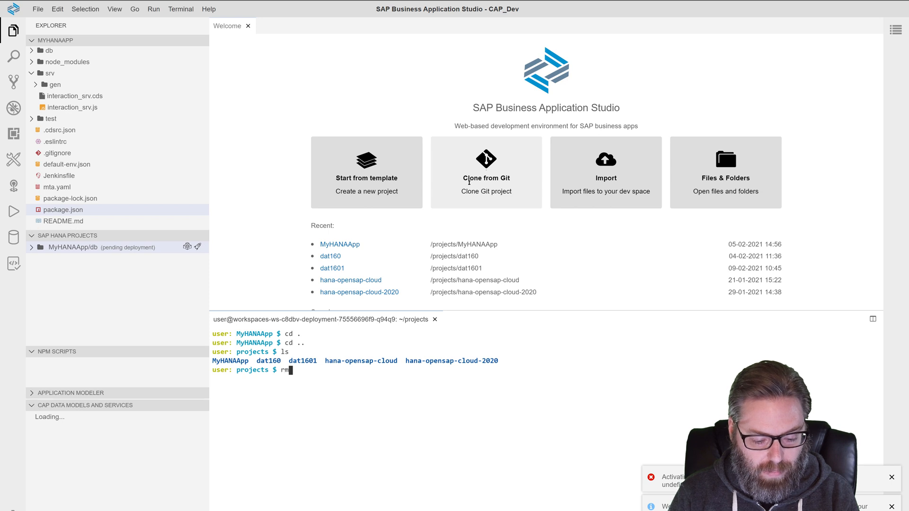
type("-rf")
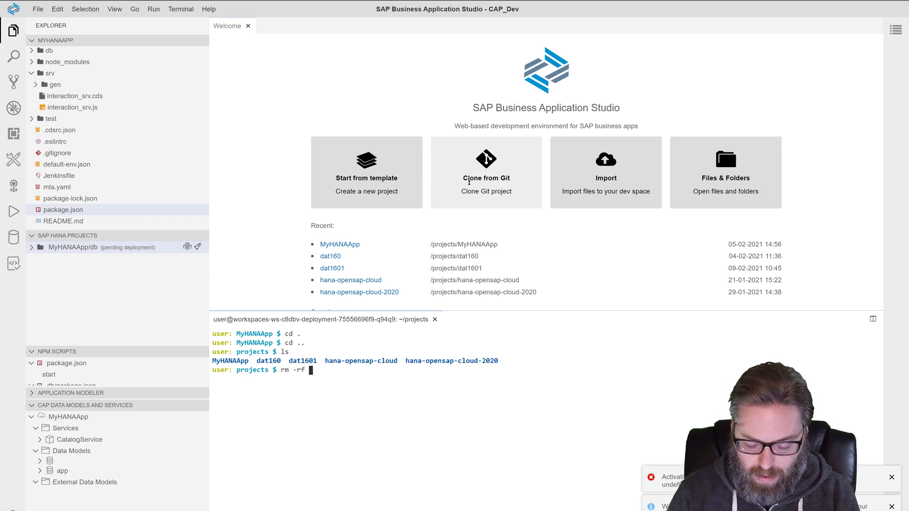
type("./My")
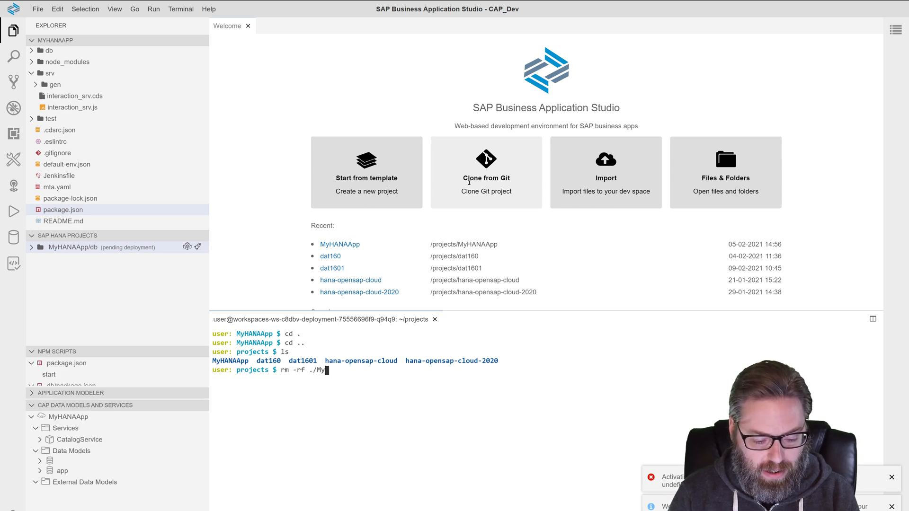
type("HANAApp/")
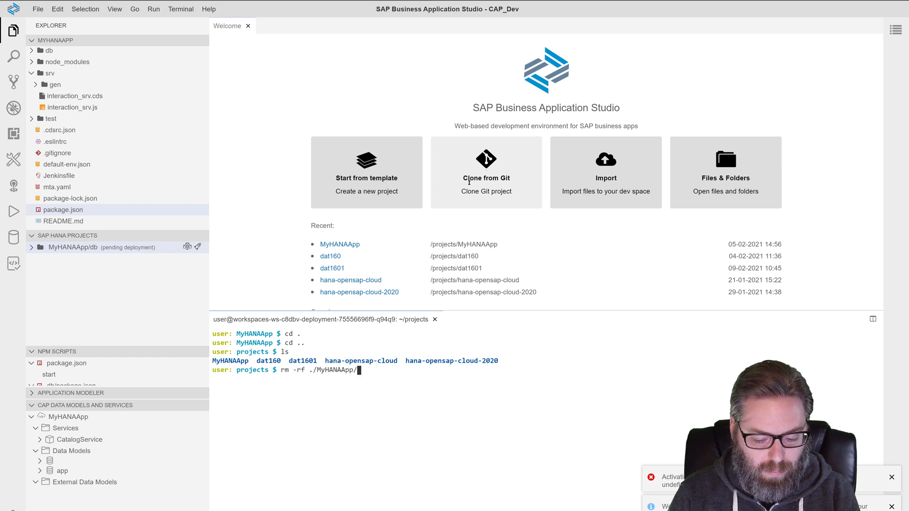
key("Return")
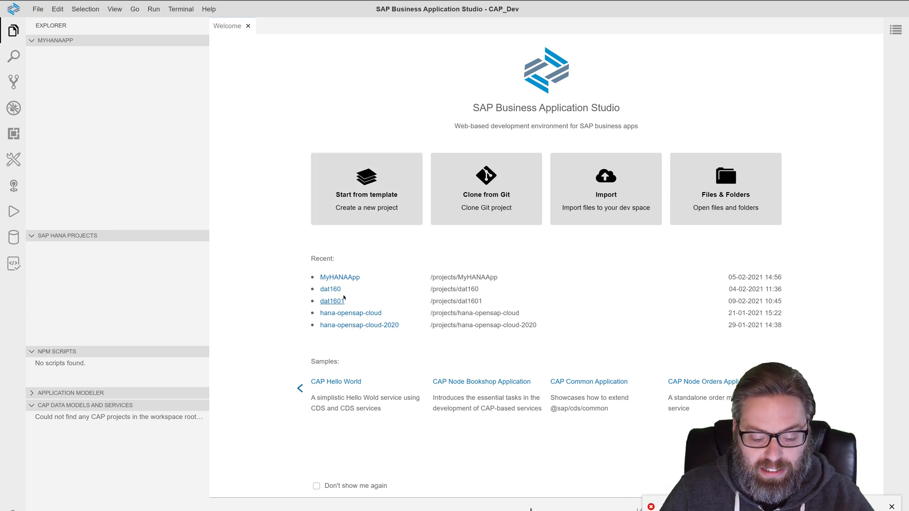
mouse_move(459, 256)
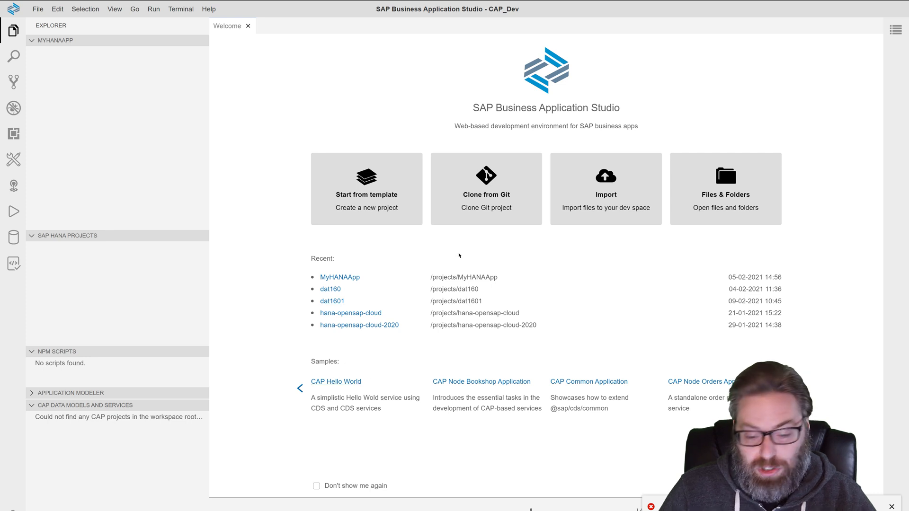
mouse_move(359, 324)
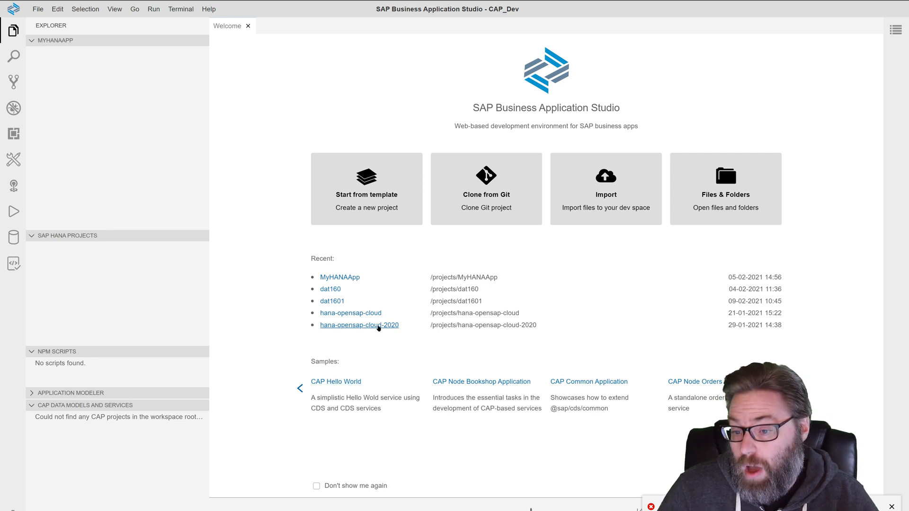
mouse_move(359, 144)
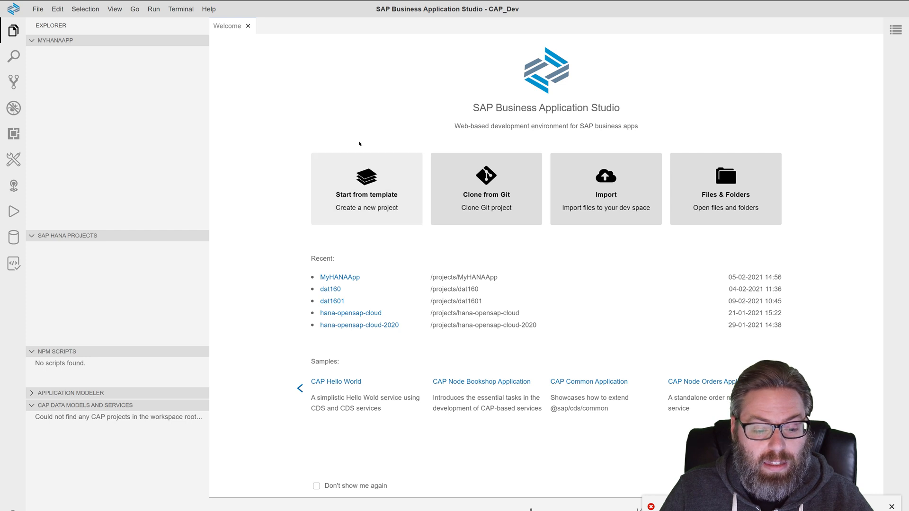
mouse_move(49, 16)
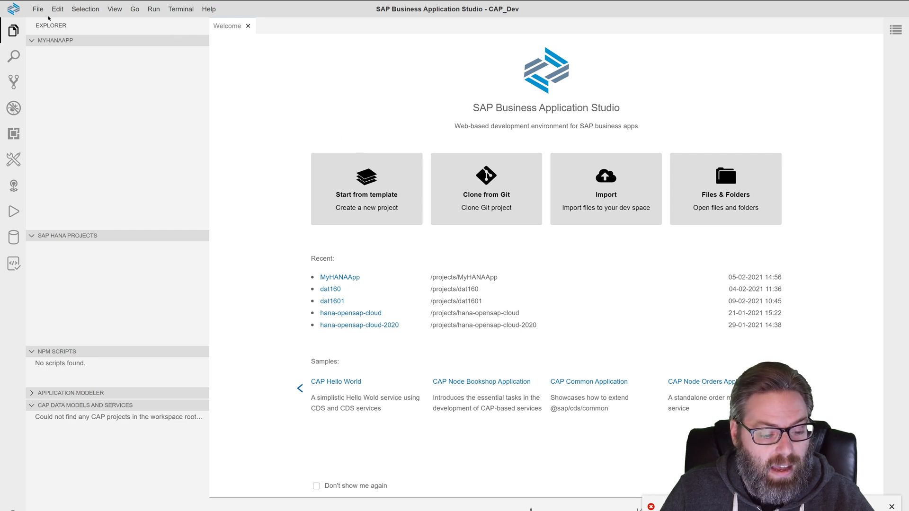
left_click(38, 9)
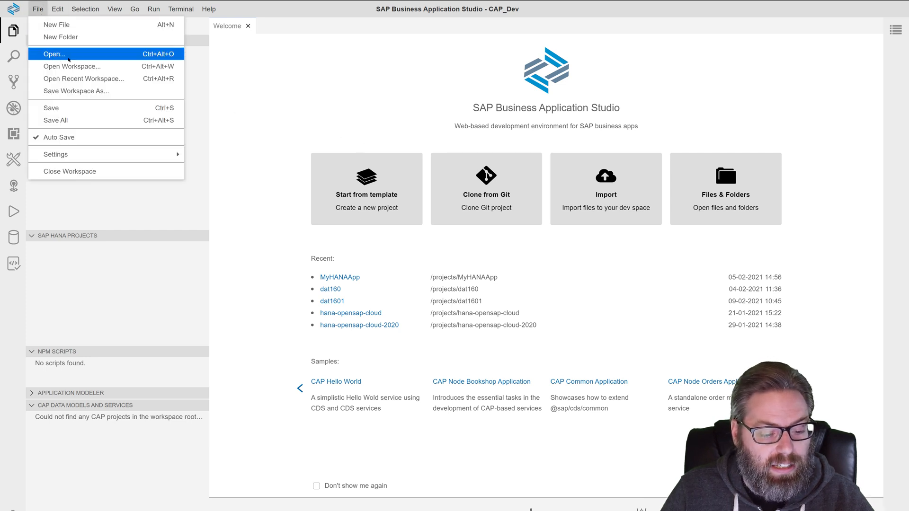
mouse_move(72, 66)
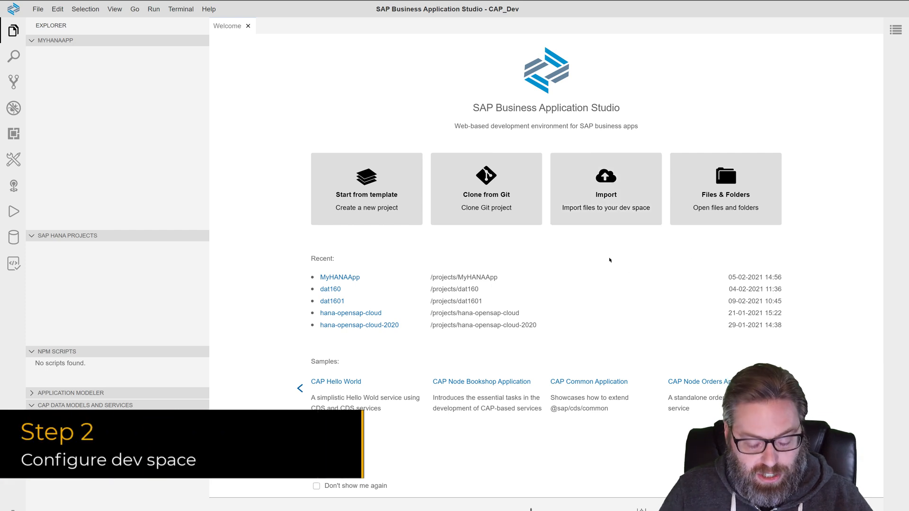
mouse_move(276, 250)
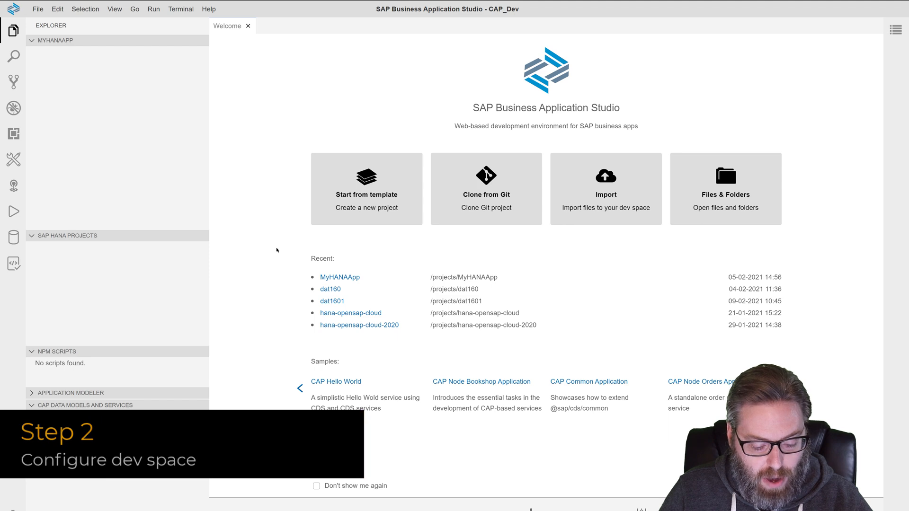
scroll("down", 3)
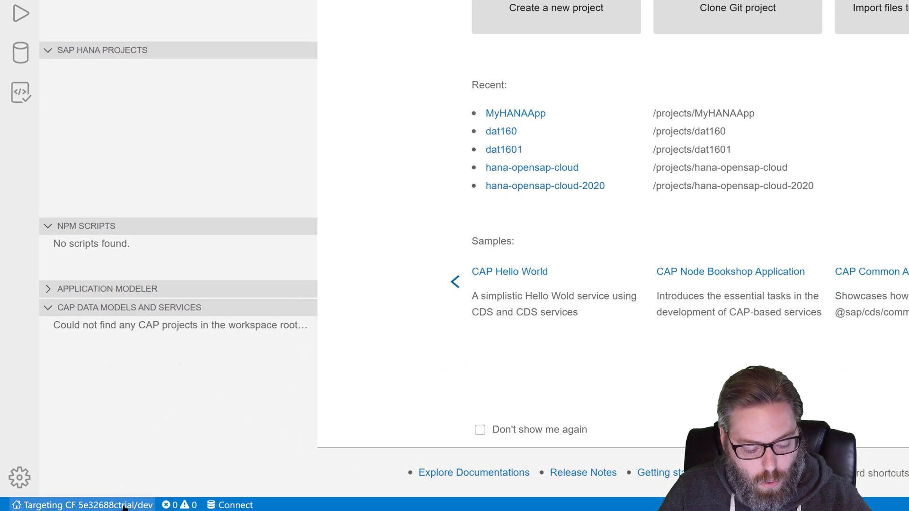
left_click(87, 505)
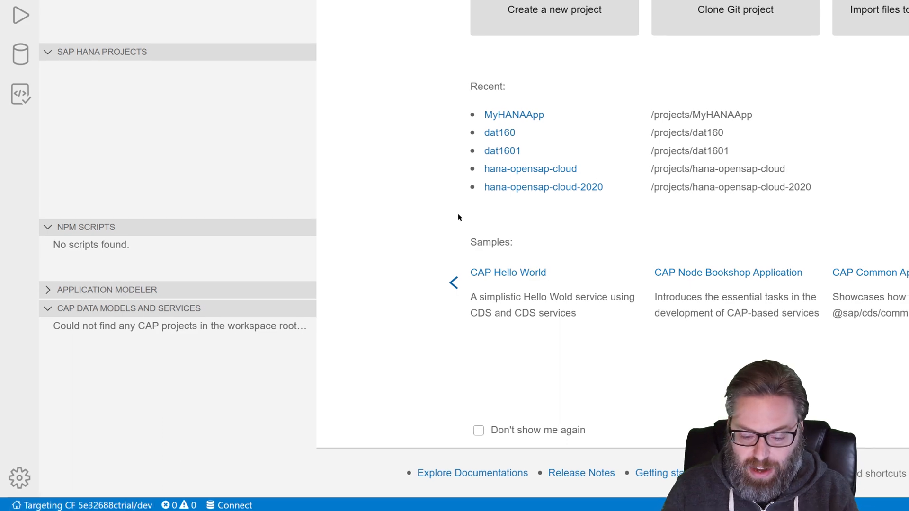
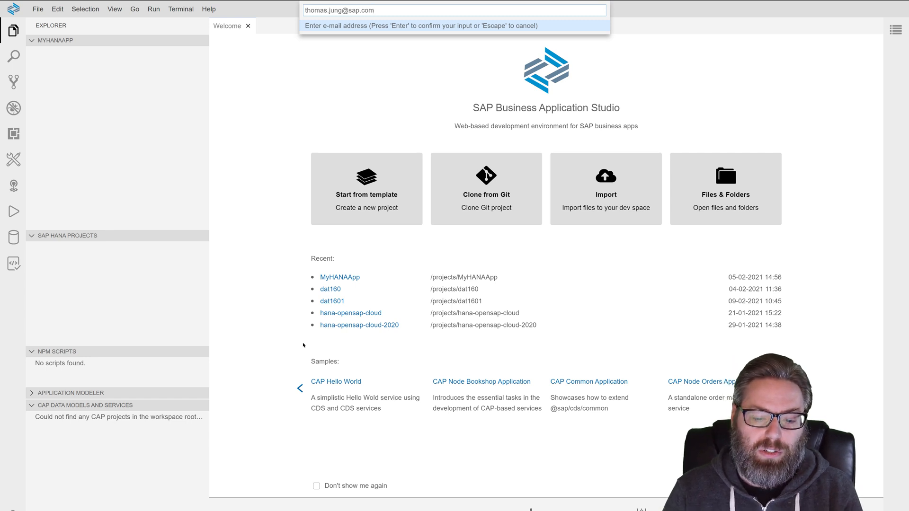
key("Return")
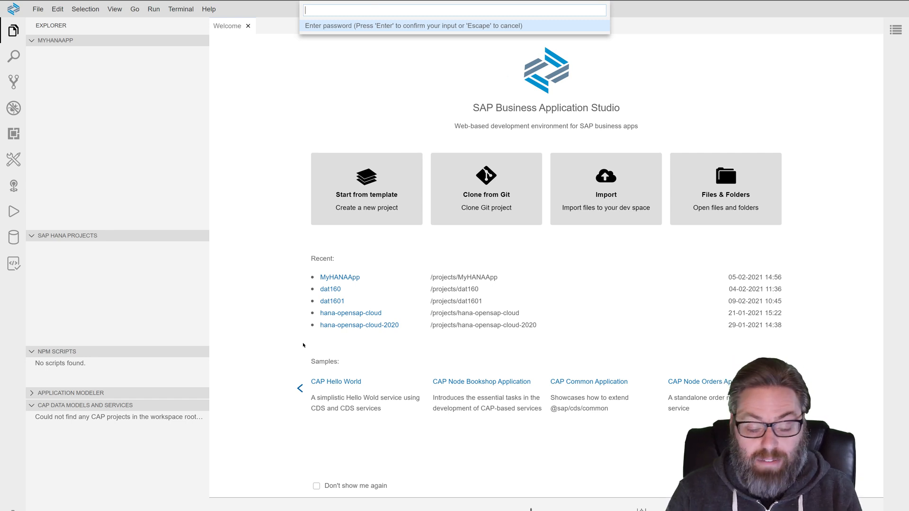
type("••")
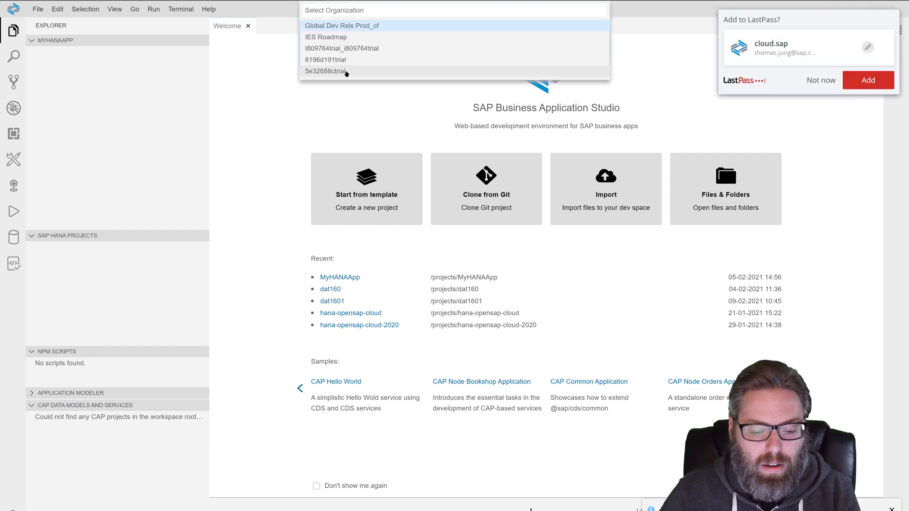
left_click(342, 26)
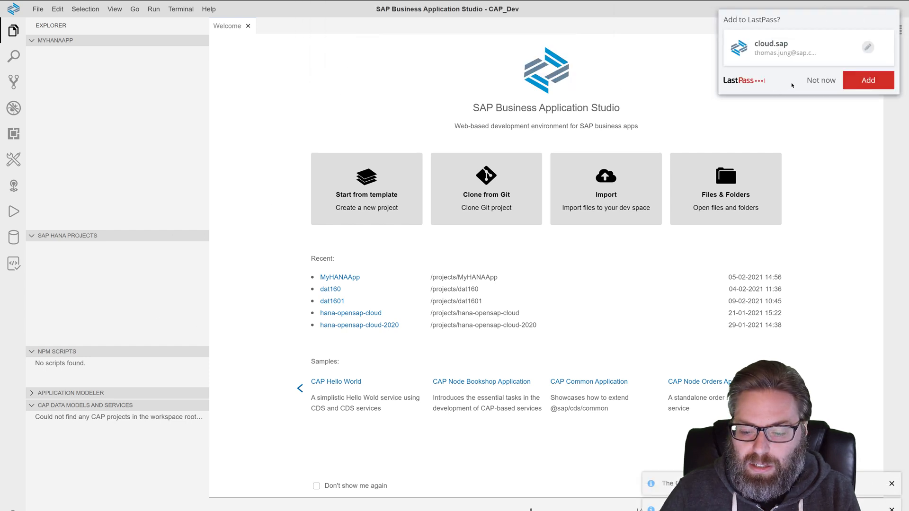
left_click(820, 80)
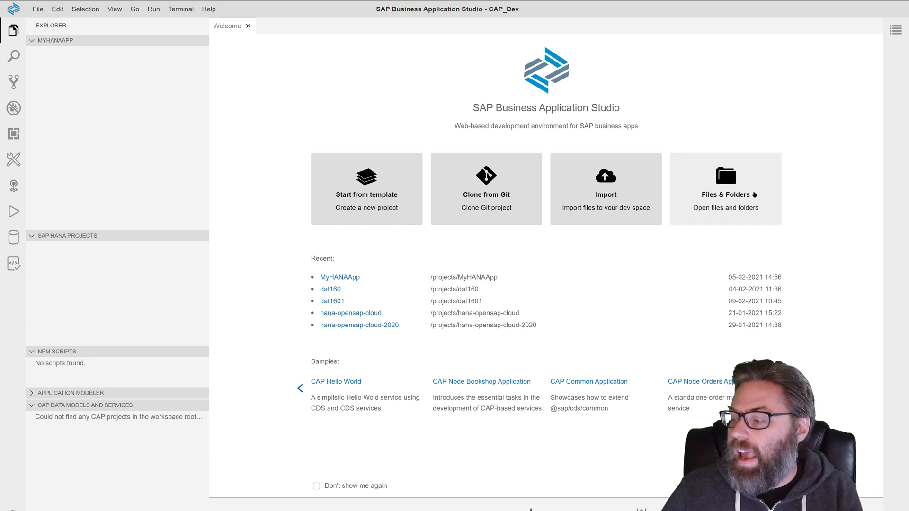
mouse_move(276, 21)
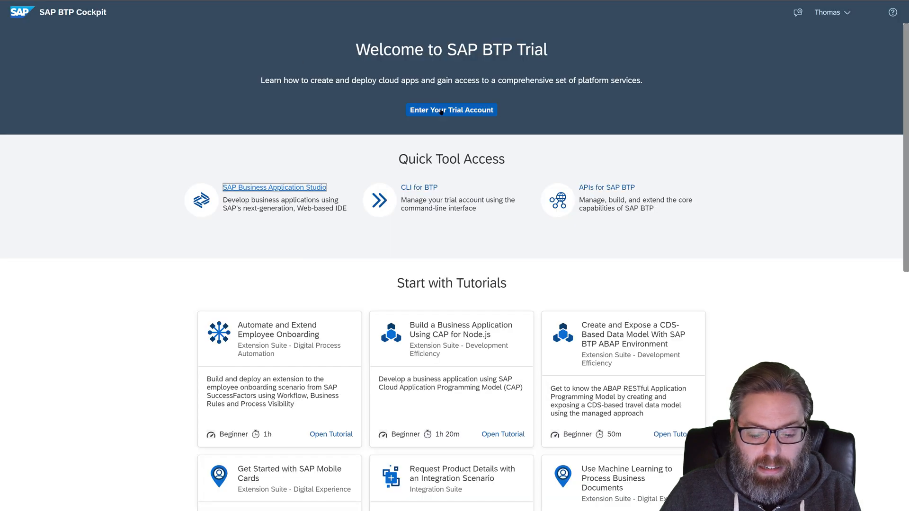
left_click(451, 109)
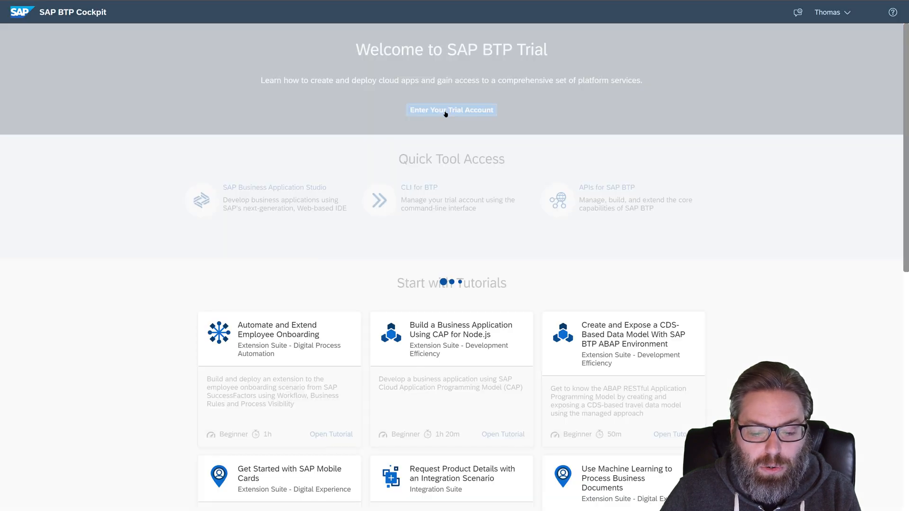
left_click(451, 109)
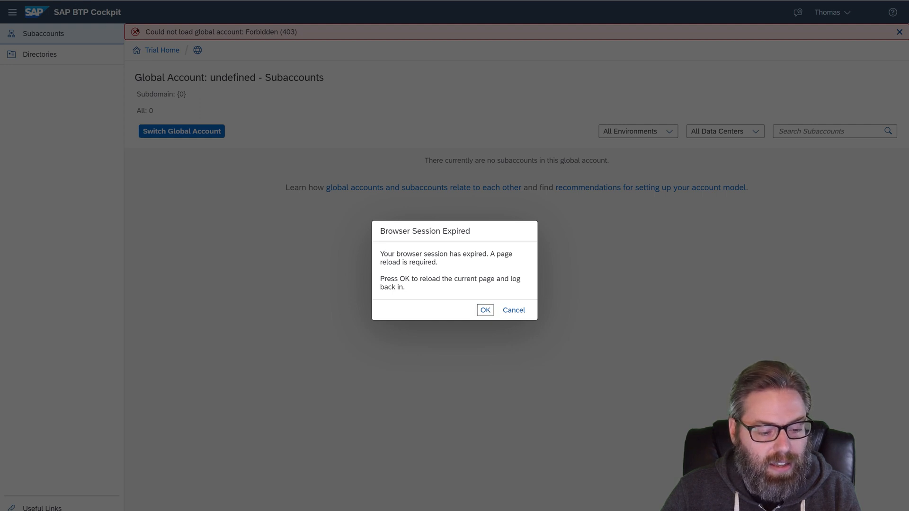
left_click(485, 309)
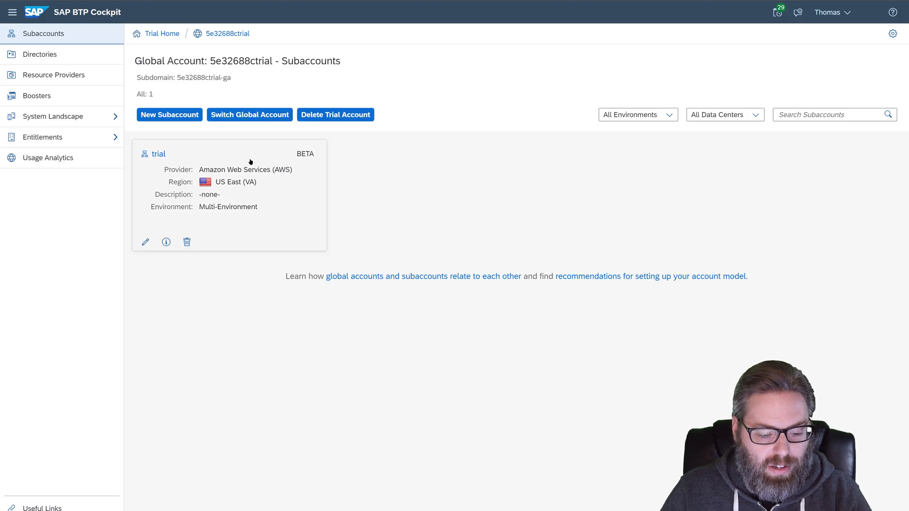
left_click(158, 153)
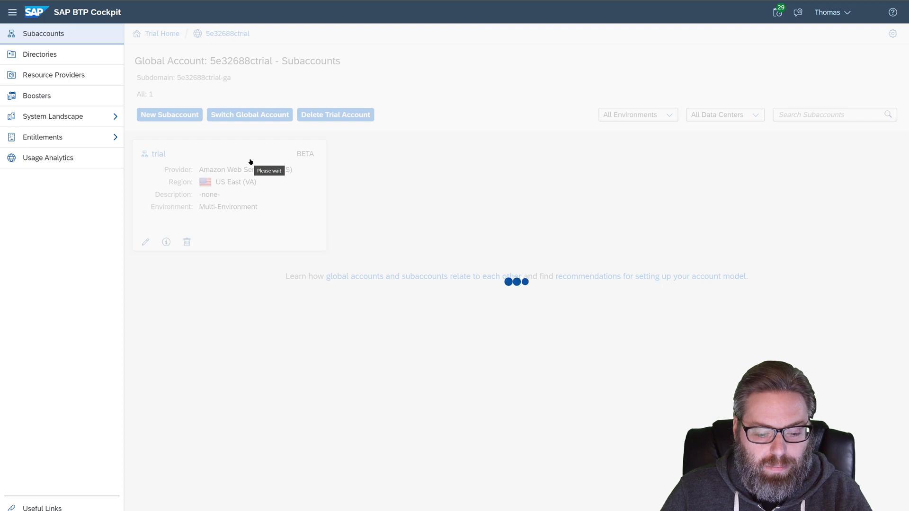
left_click(158, 153)
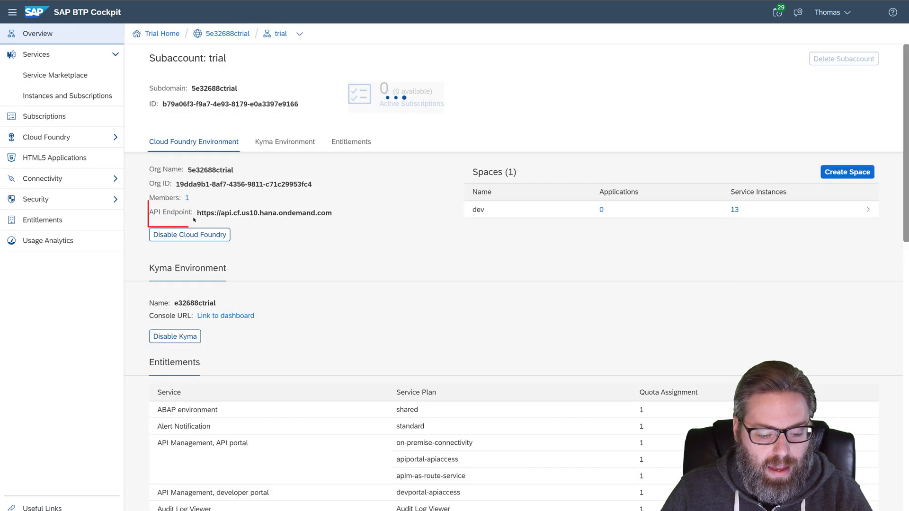
double_click(264, 213)
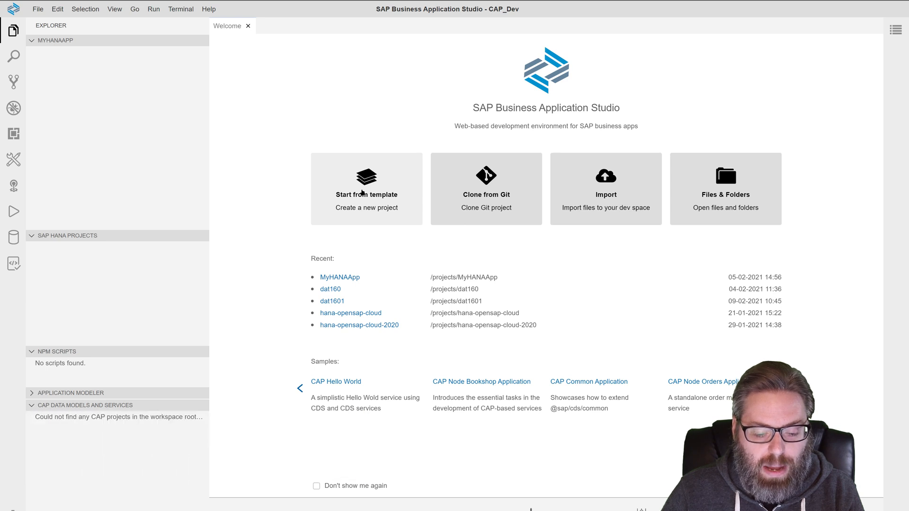
Start a project from template and choose the CAP Project template
left_click(367, 189)
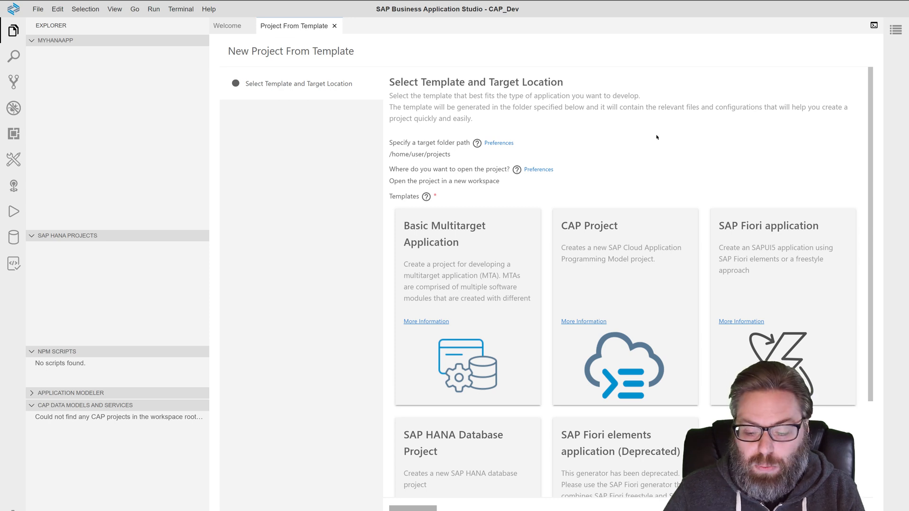
mouse_move(713, 342)
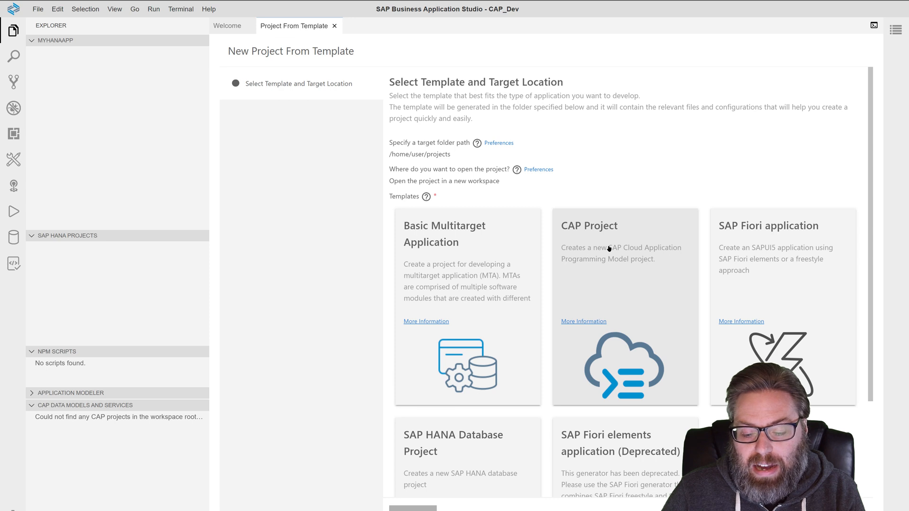
left_click(625, 261)
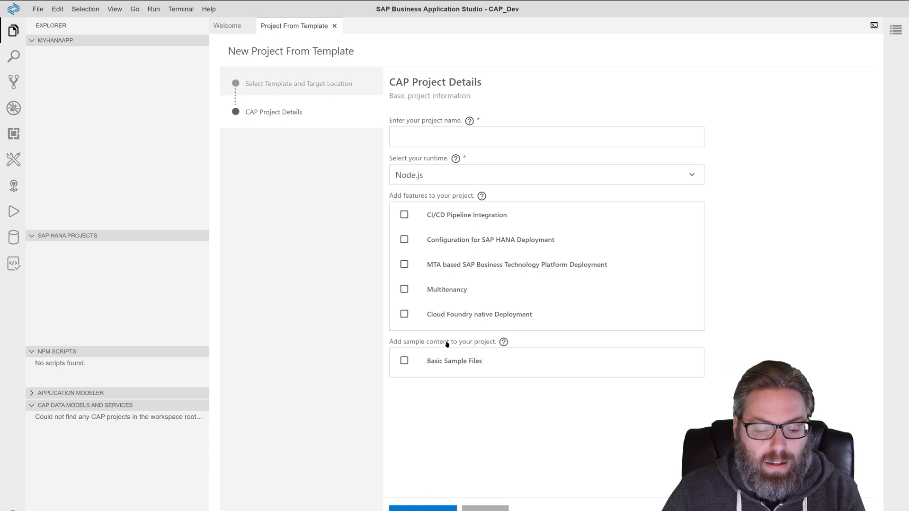
Generate MyHANAApp with CI/CD pipeline, SAP HANA deployment and MTA deployment features
left_click(545, 136)
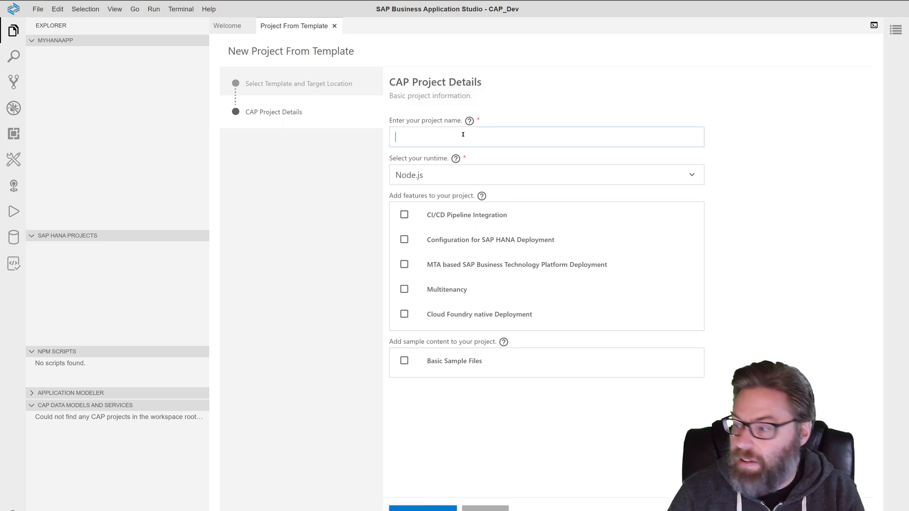
type("My")
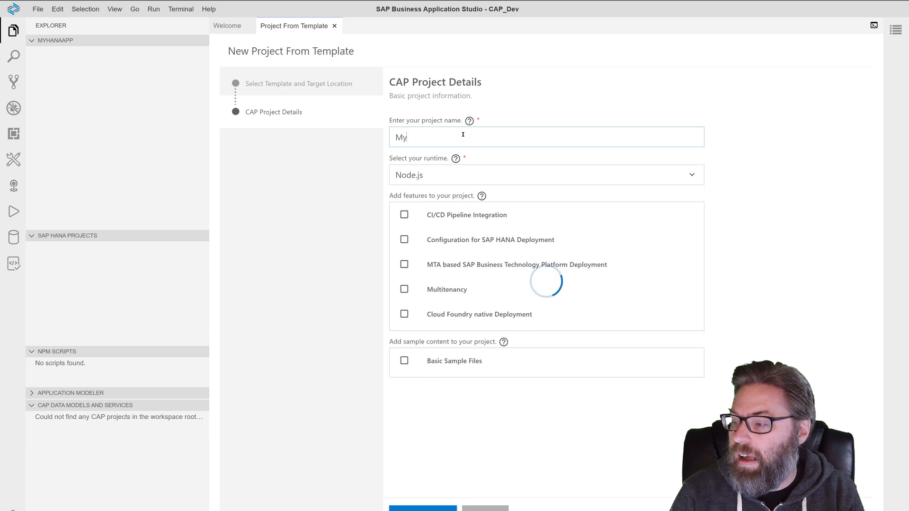
type("HANAApp")
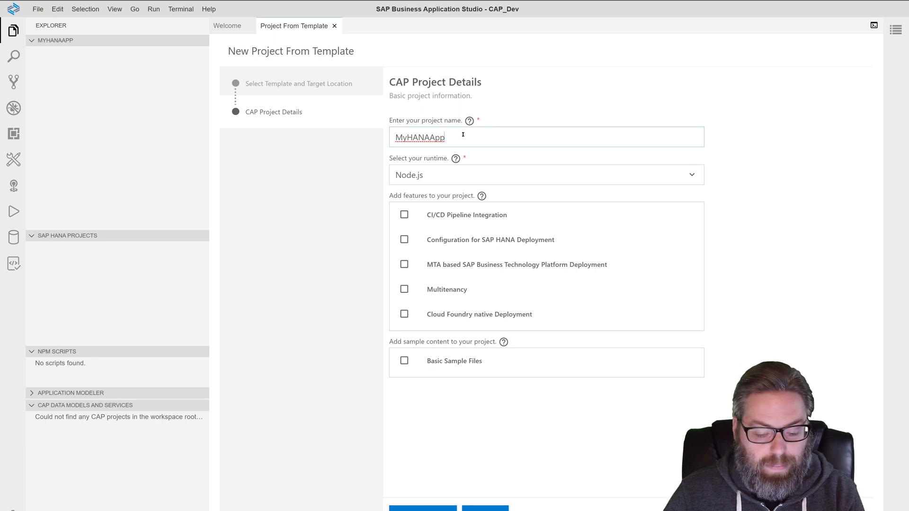
mouse_move(13, 109)
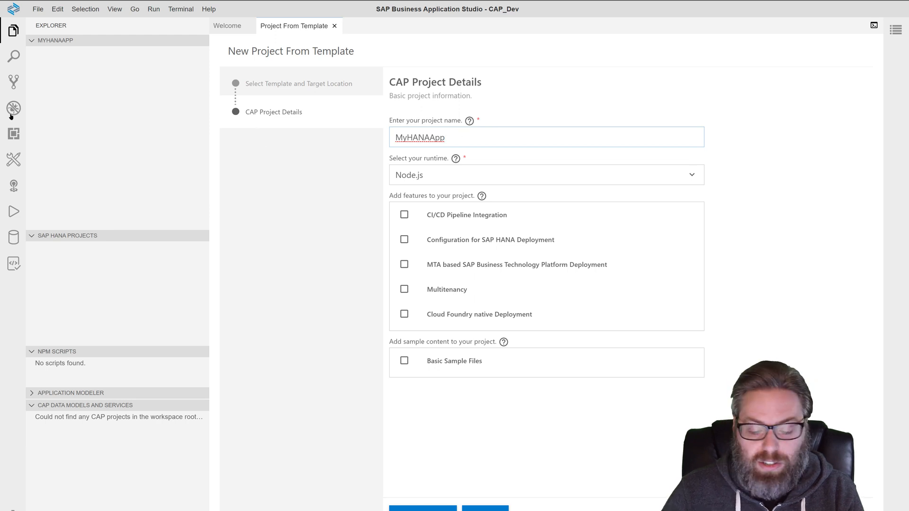
left_click(404, 215)
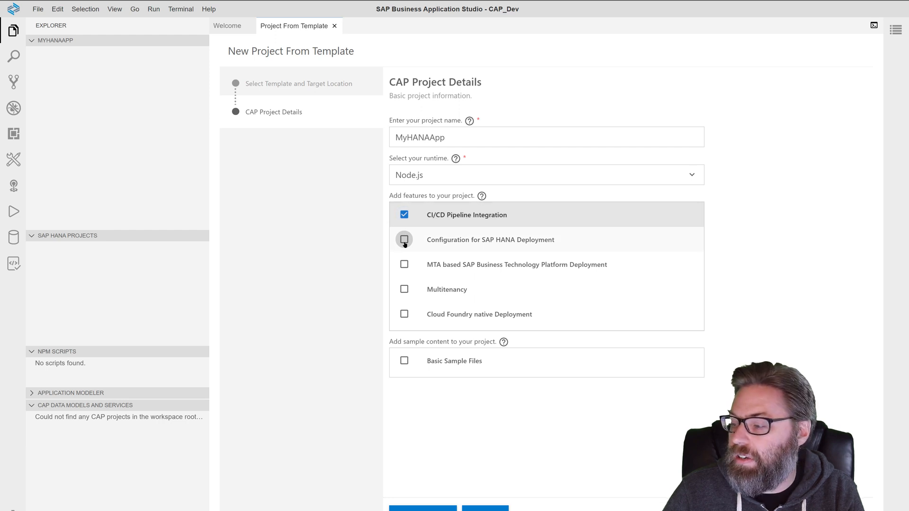
left_click(404, 240)
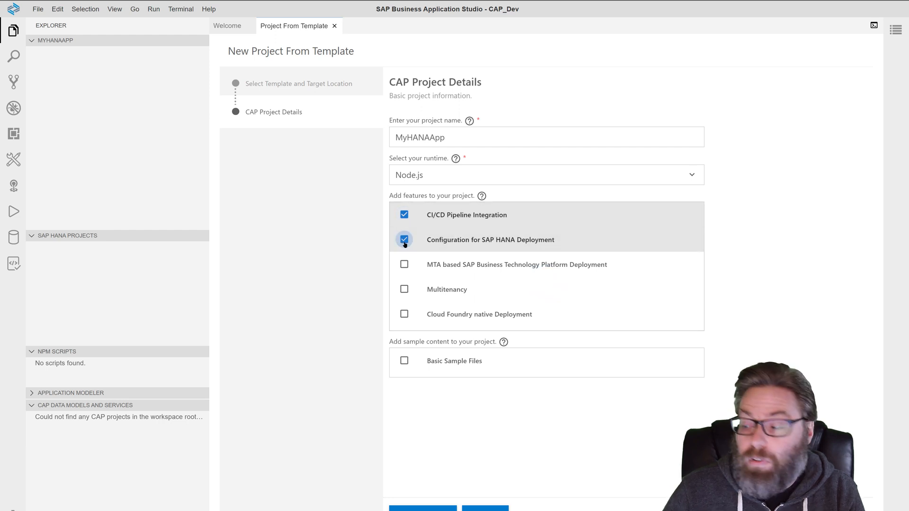
left_click(404, 239)
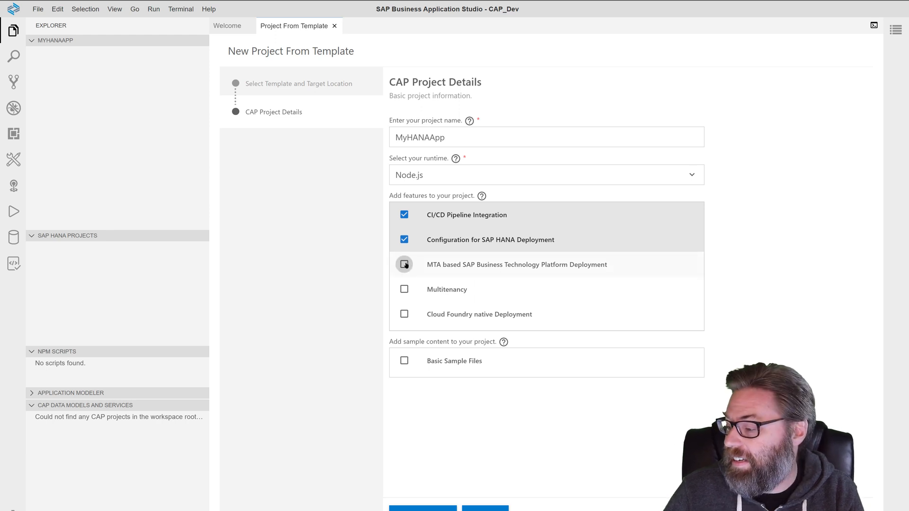
left_click(404, 264)
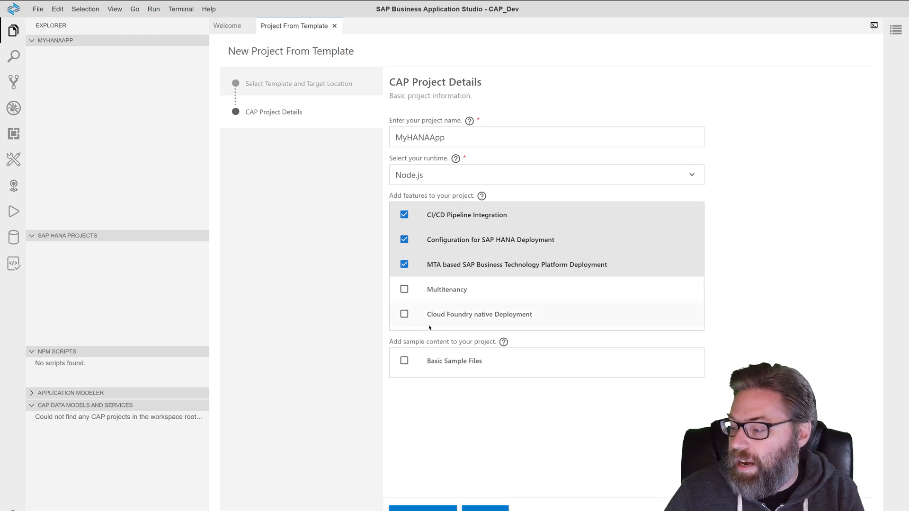
mouse_move(429, 328)
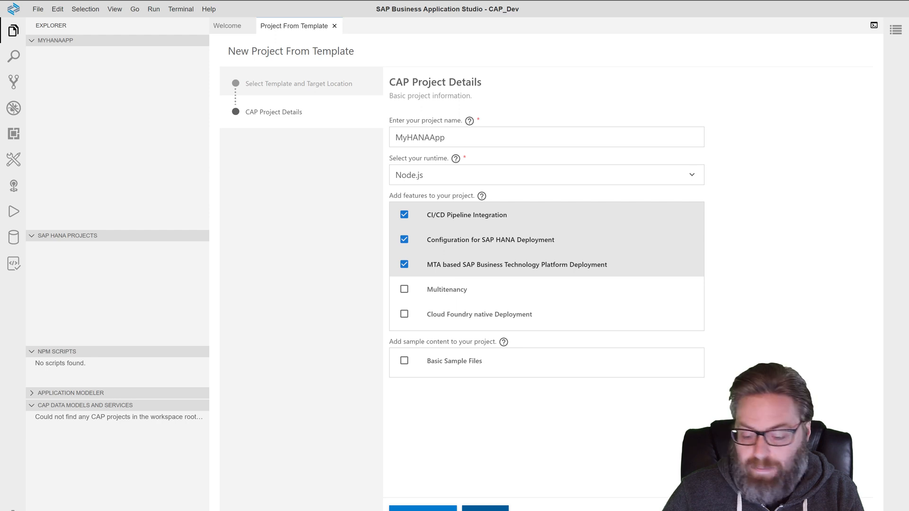
left_click(423, 509)
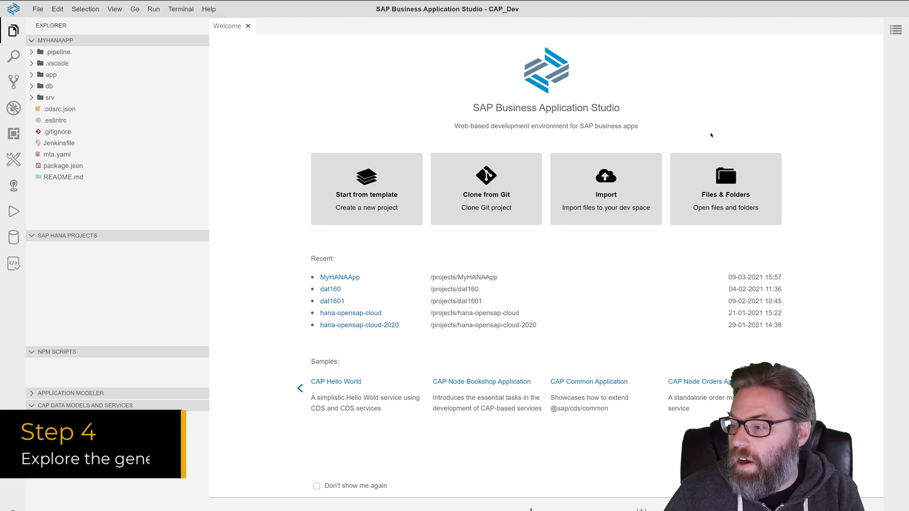
mouse_move(520, 96)
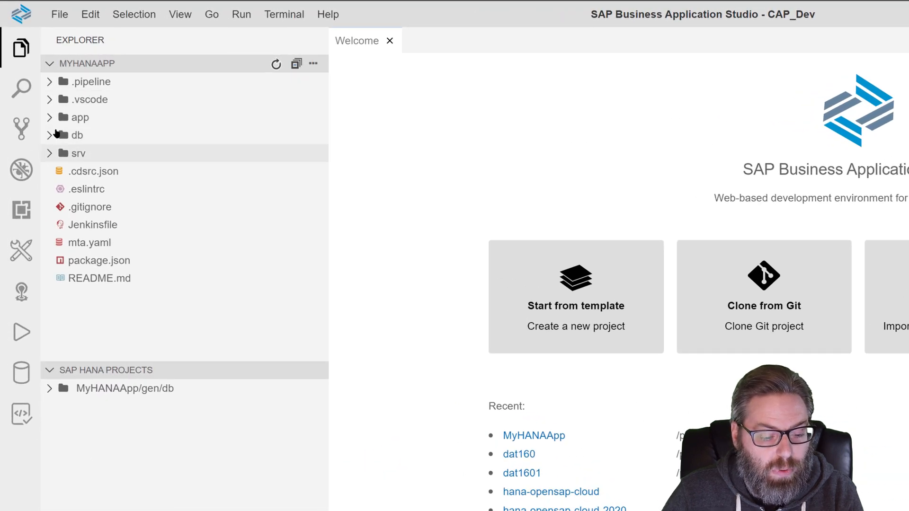
mouse_move(80, 117)
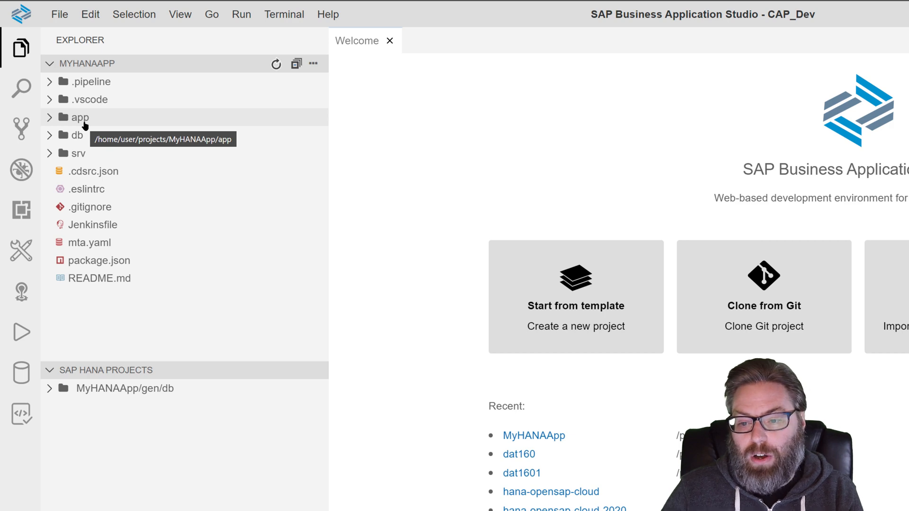
mouse_move(77, 135)
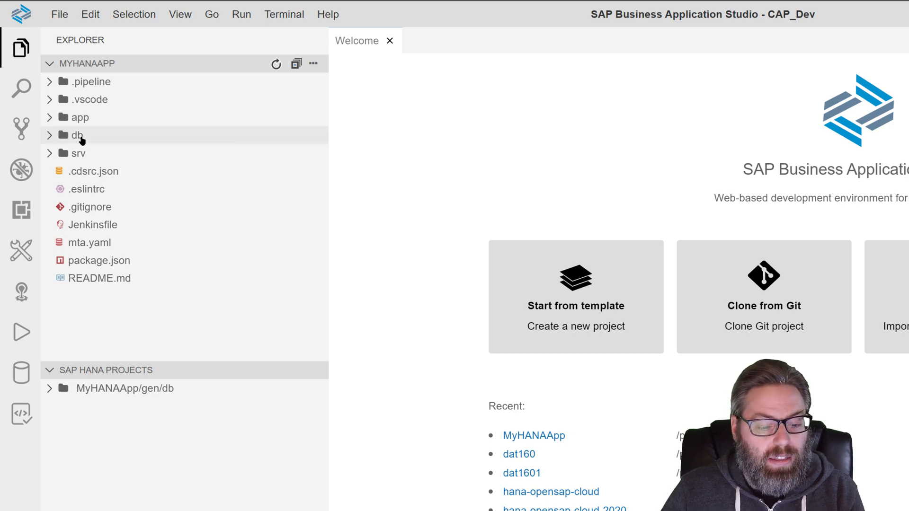
mouse_move(78, 135)
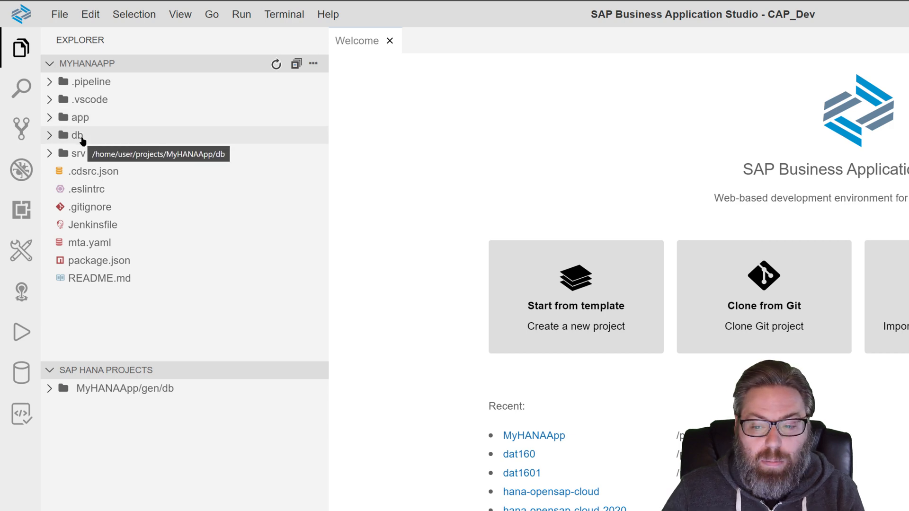
mouse_move(78, 153)
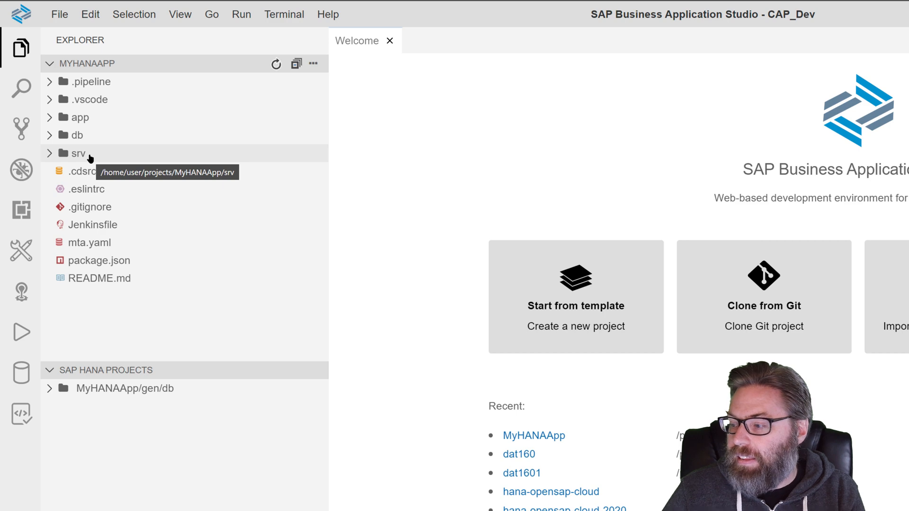
mouse_move(110, 260)
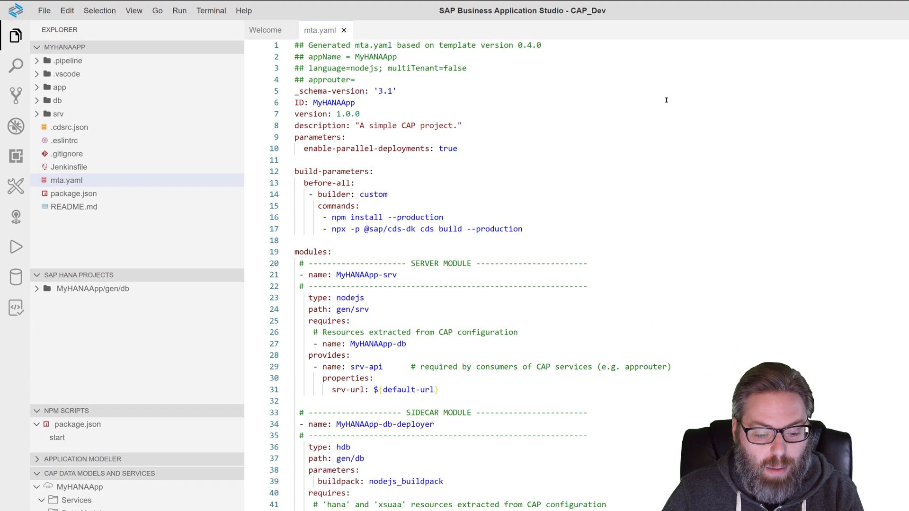
Scroll through mta.yaml's modules and the HDI container resources section
scroll("down", 3)
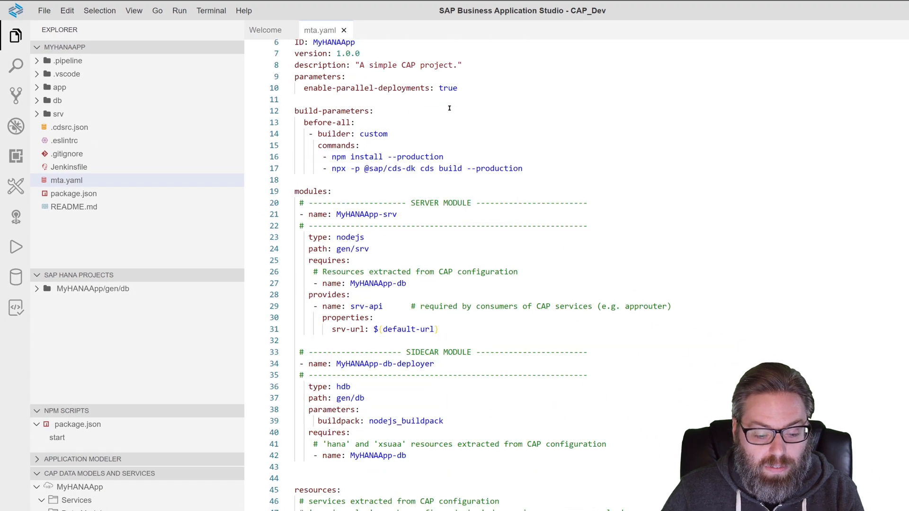
scroll("down", 3)
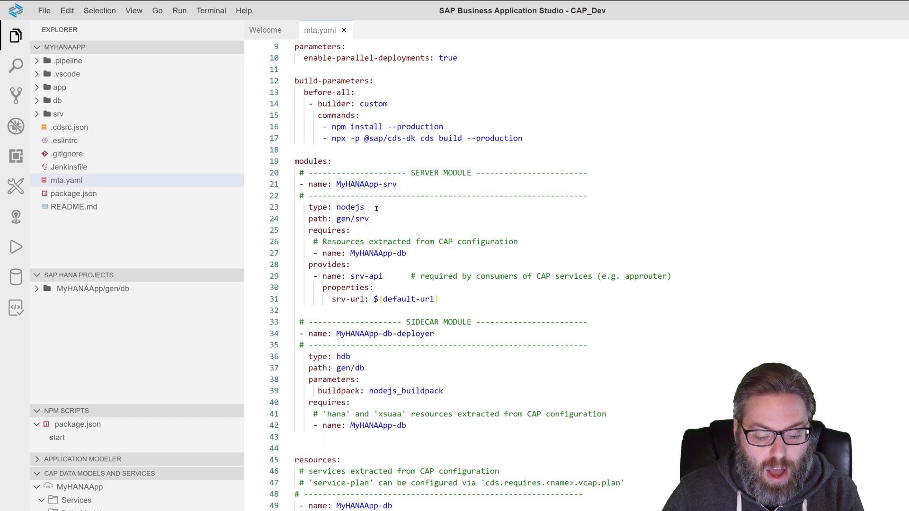
scroll("down", 3)
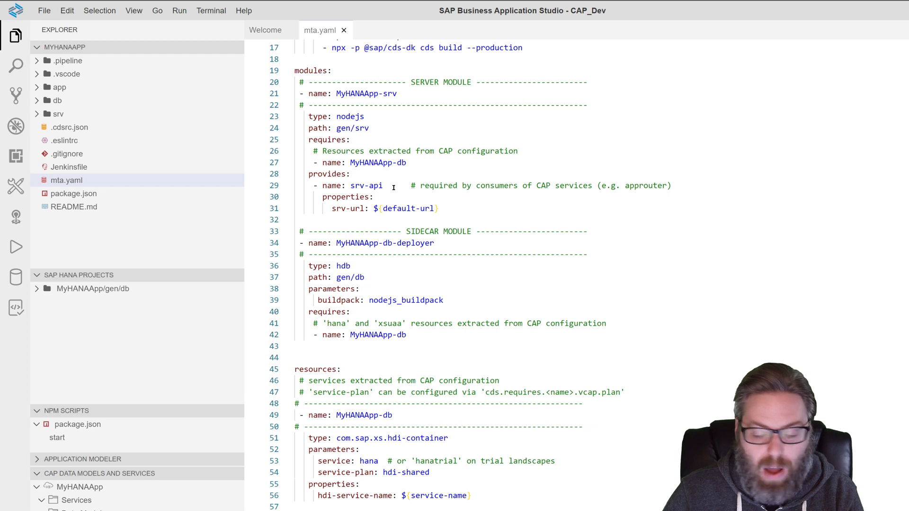
scroll("up", 3)
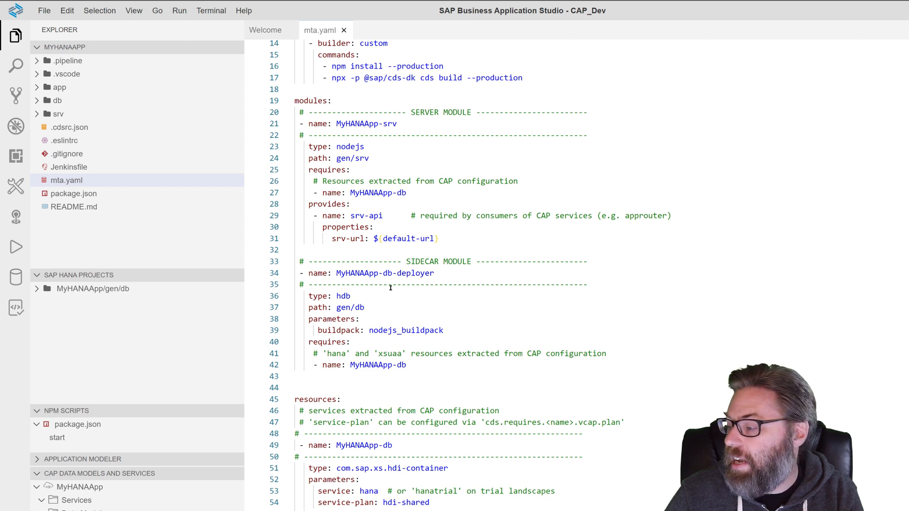
mouse_move(520, 297)
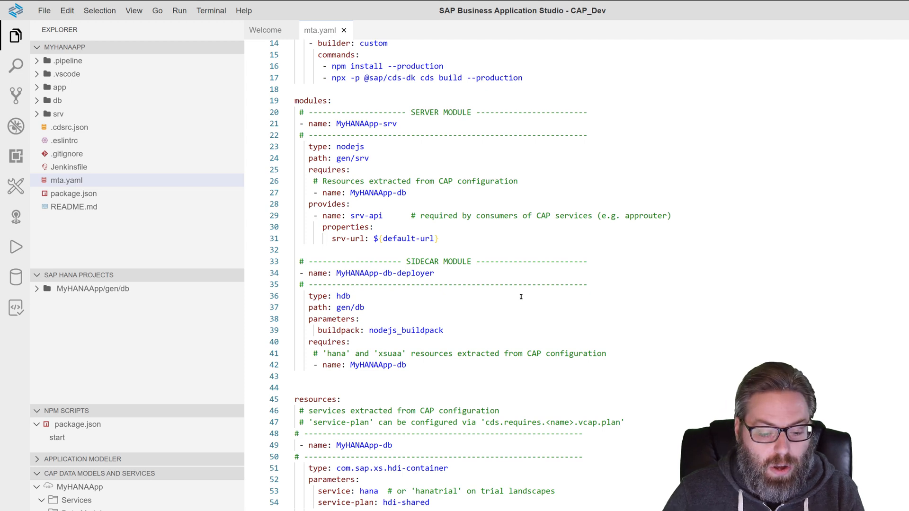
mouse_move(383, 124)
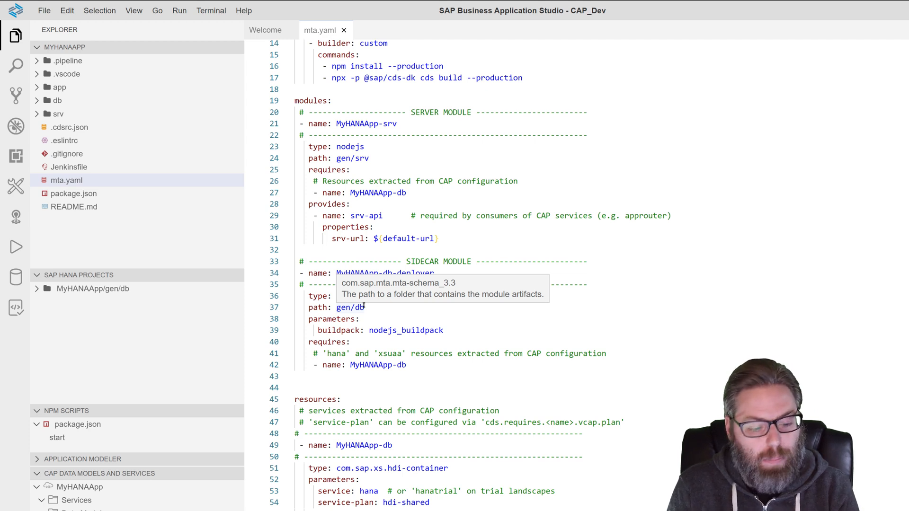
mouse_move(75, 101)
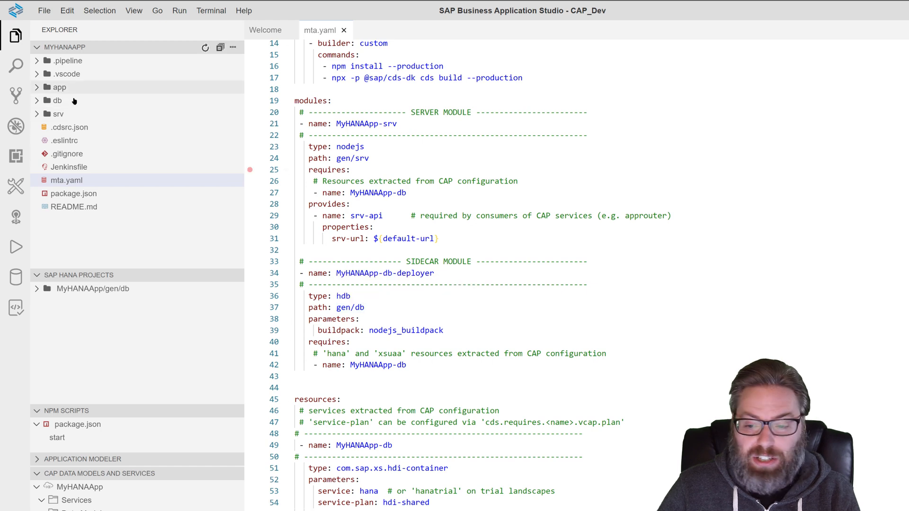
mouse_move(57, 100)
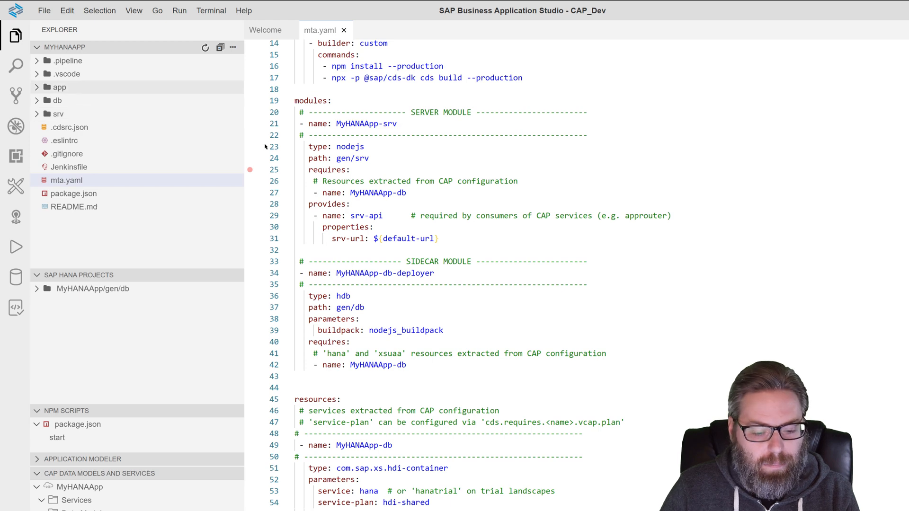
Change the mta.yaml module paths from gen/srv and gen/db to srv and db, then close it
double_click(346, 157)
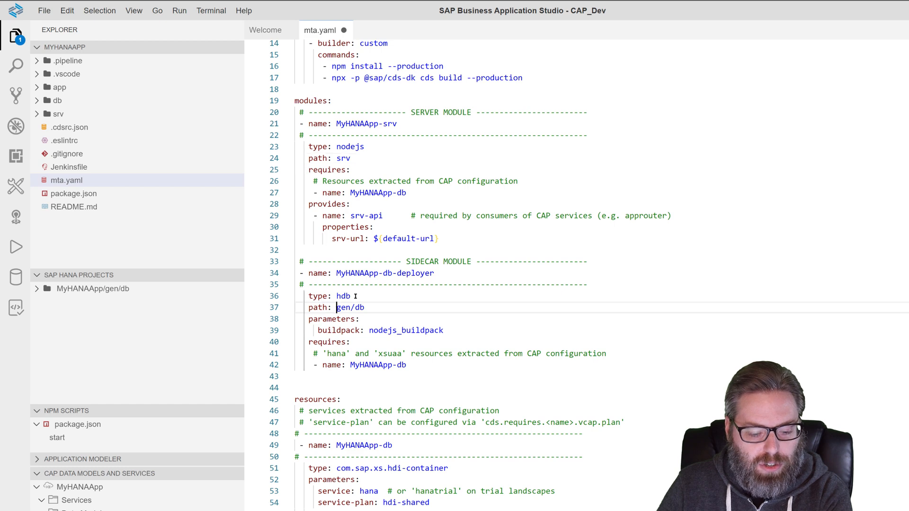
type("db")
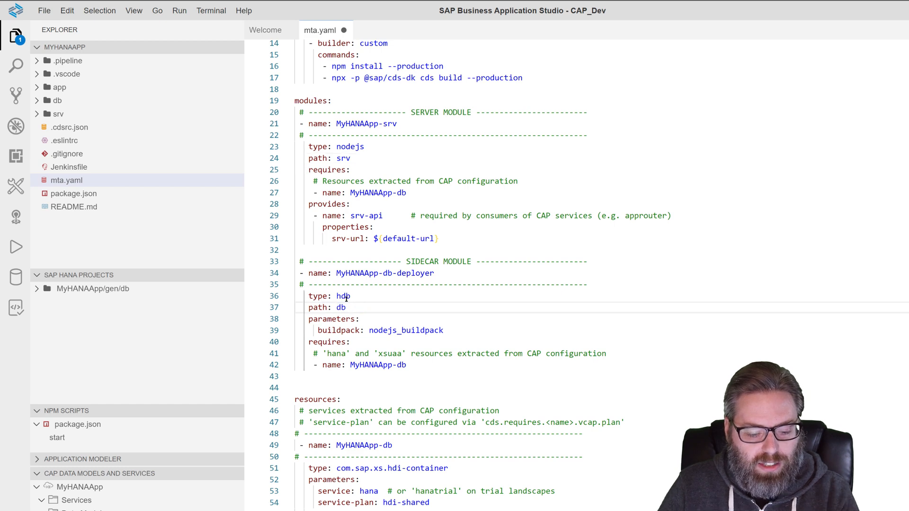
mouse_move(72, 110)
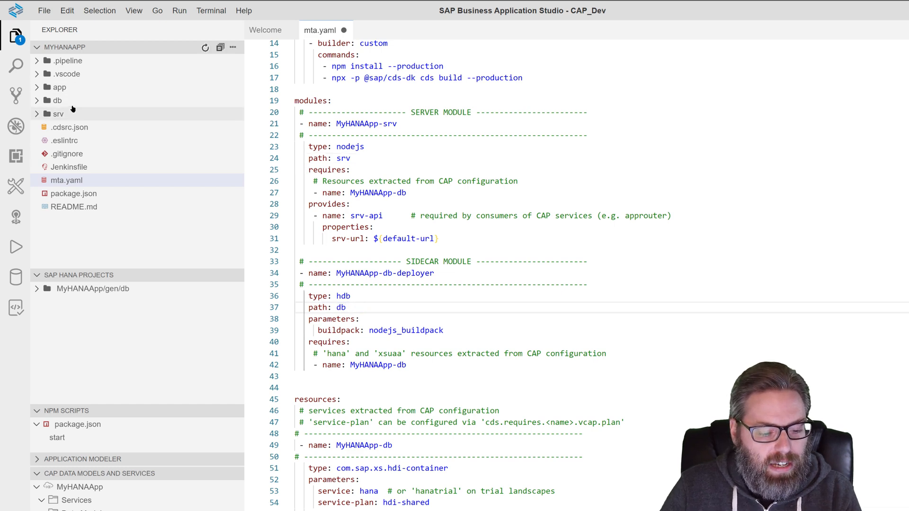
left_click(44, 11)
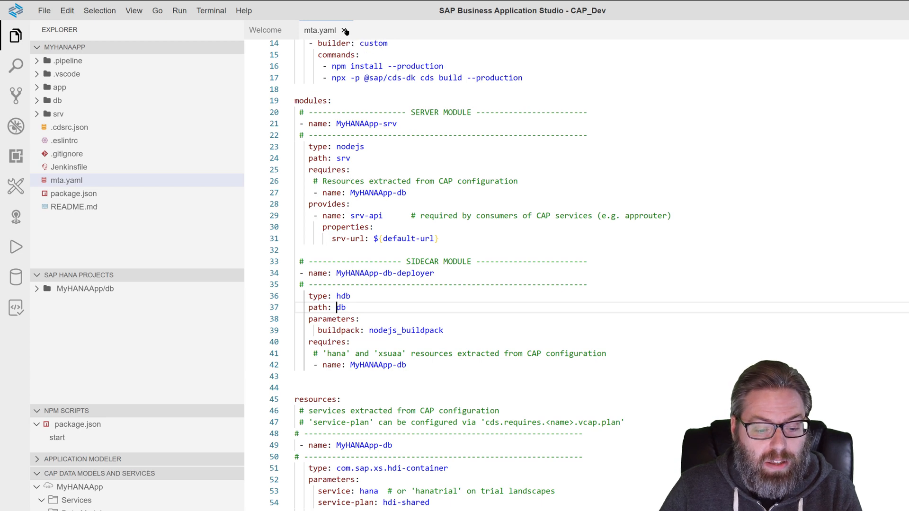
left_click(344, 30)
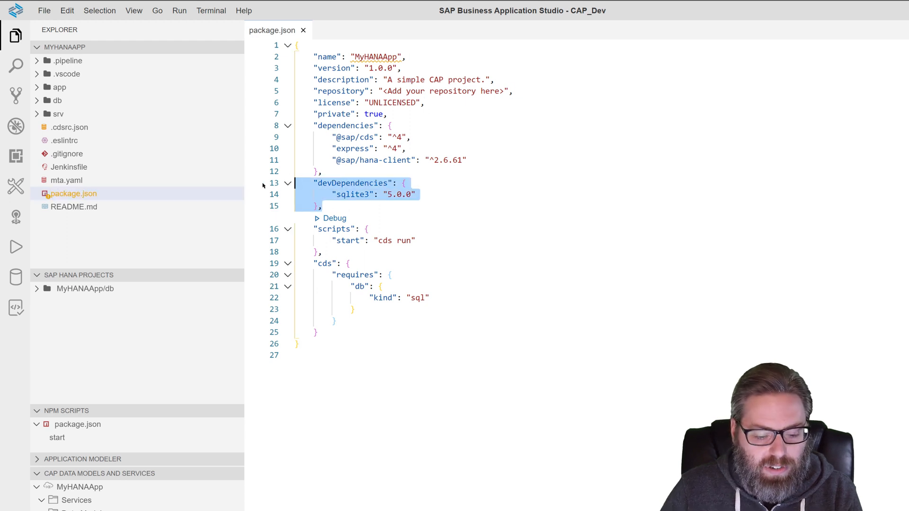
Remove the sqlite3 devDependencies and add build target "." with hana deploy-format hdbtable
key("Delete")
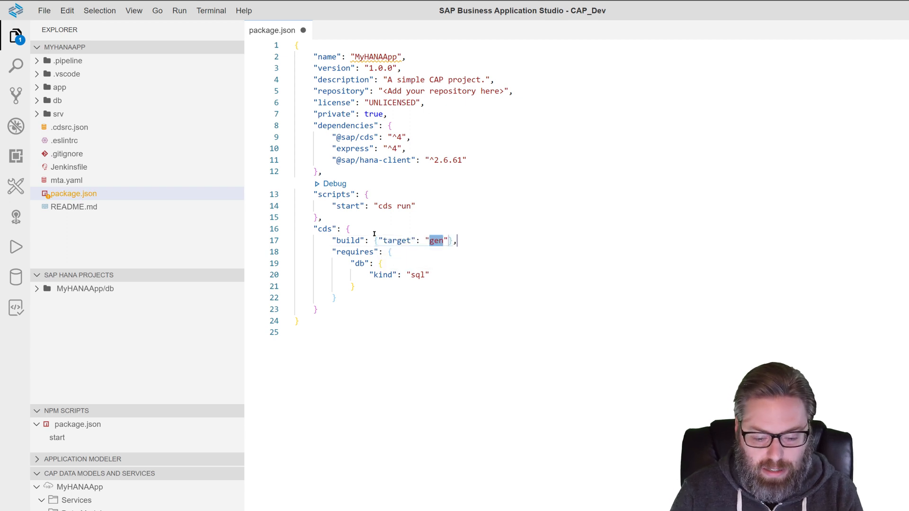
type(".")
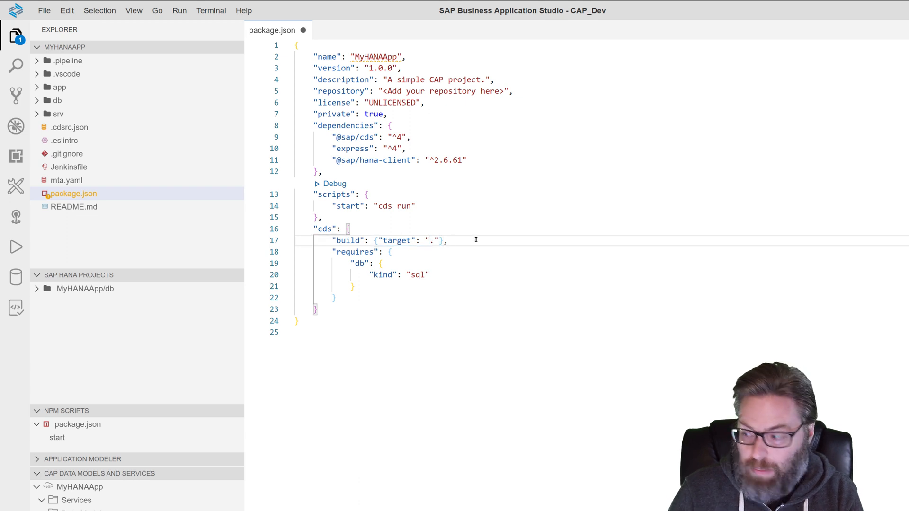
key("Enter")
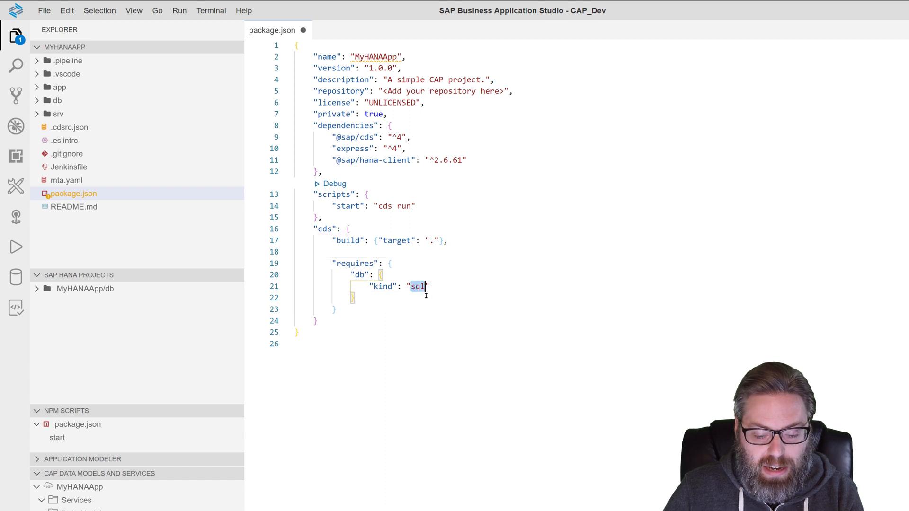
type("h")
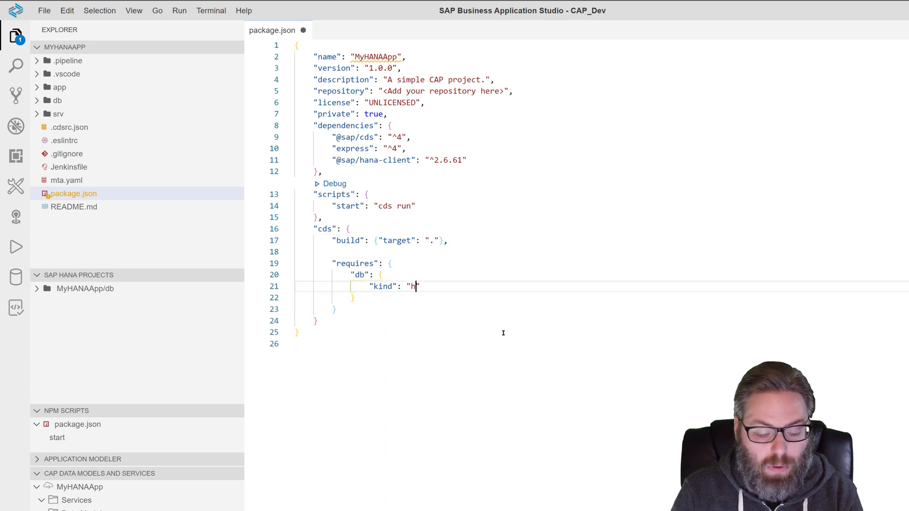
type("ana")
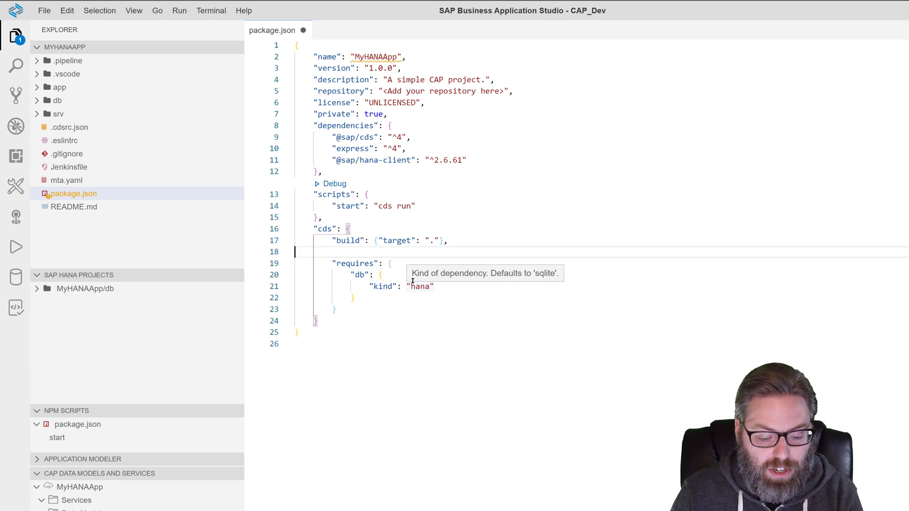
mouse_move(324, 228)
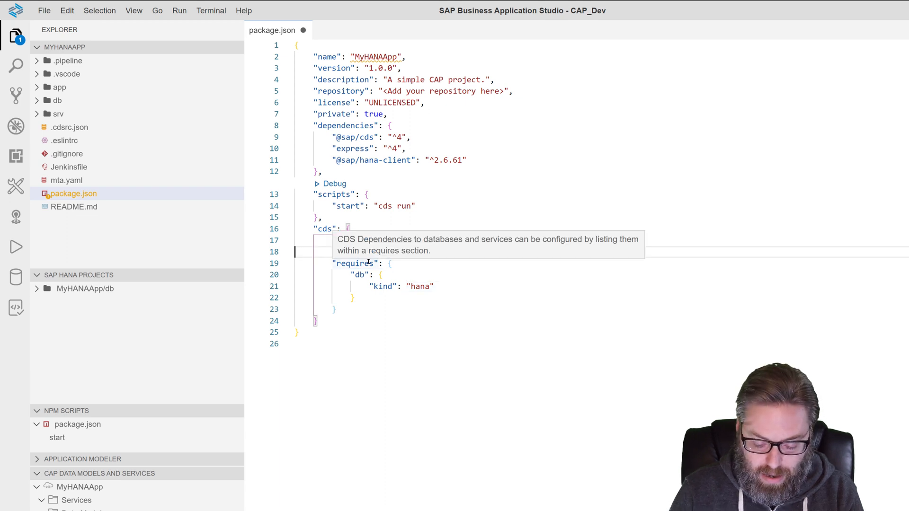
type("hana\": {")
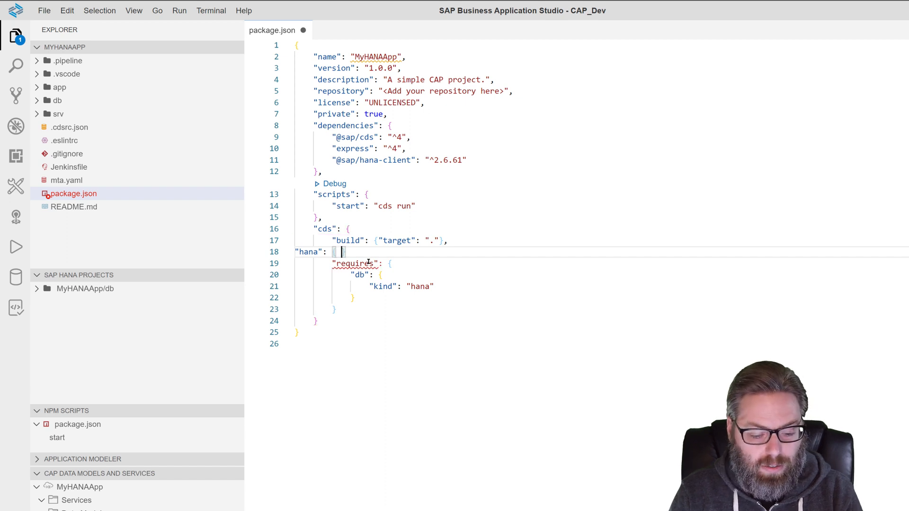
type("de")
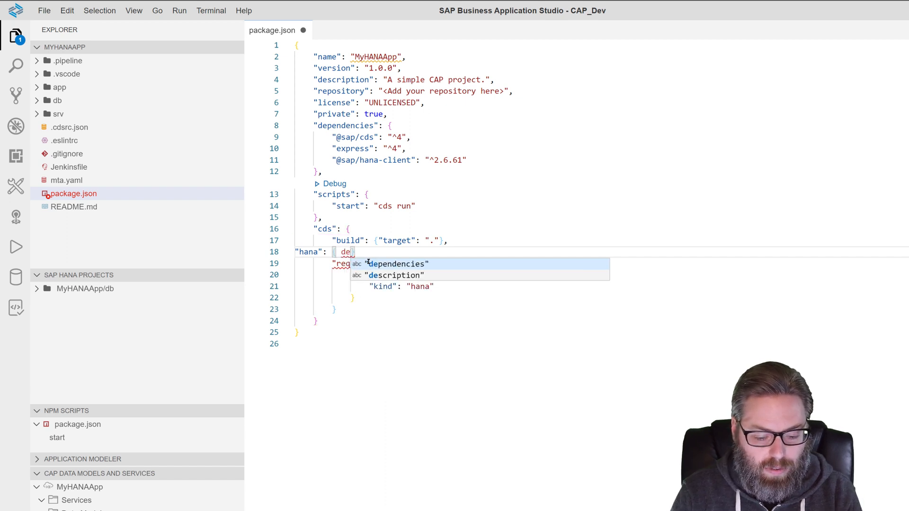
key("Backspace")
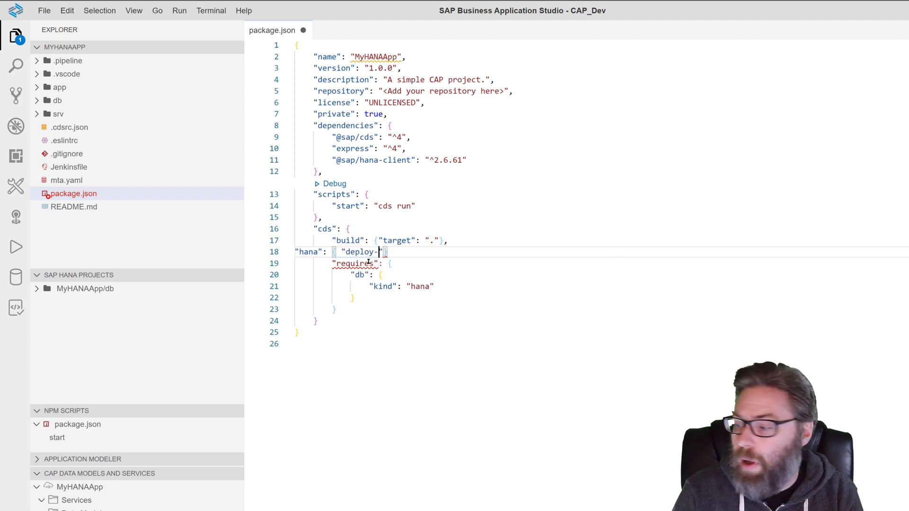
type("format\": \"hdbtable")
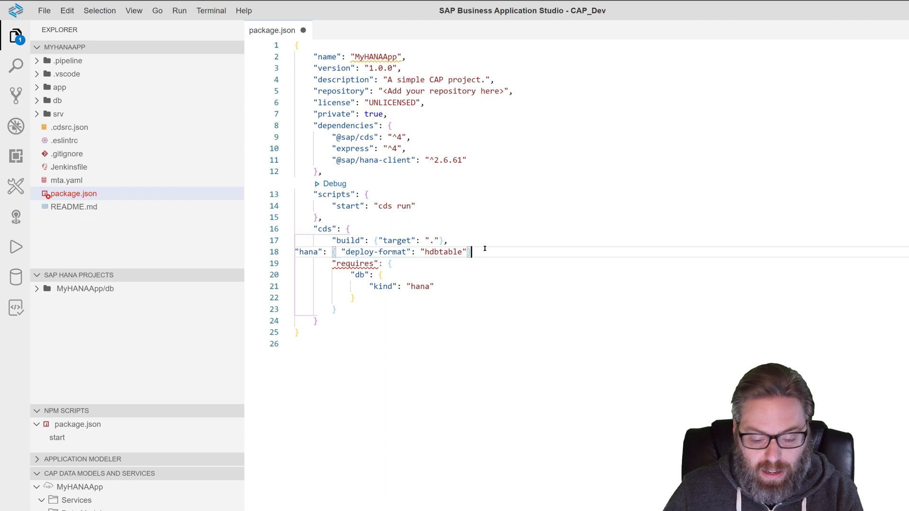
type("},")
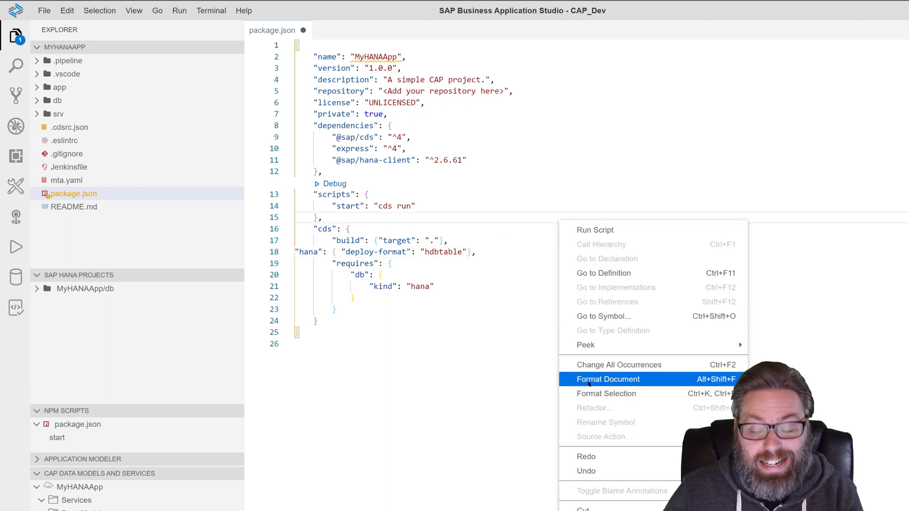
Reformat package.json, set hana-client to ^2.7, and save
left_click(607, 378)
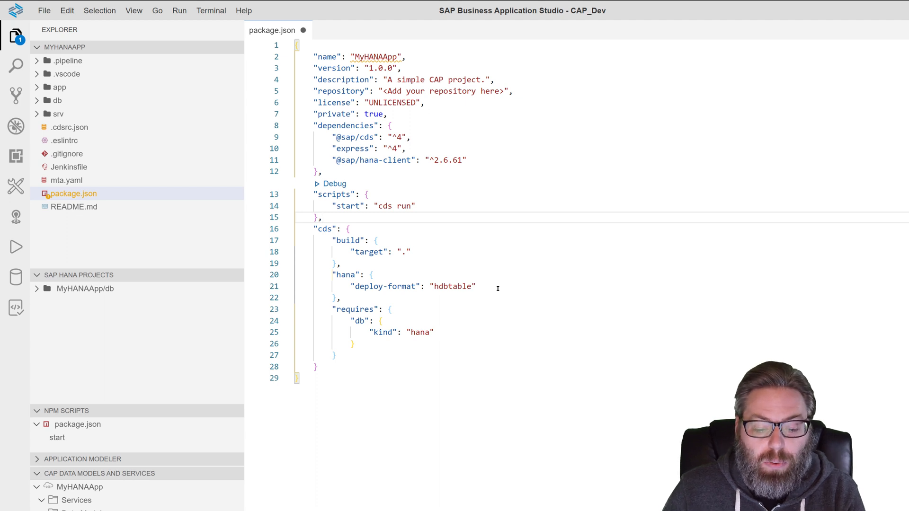
mouse_move(528, 282)
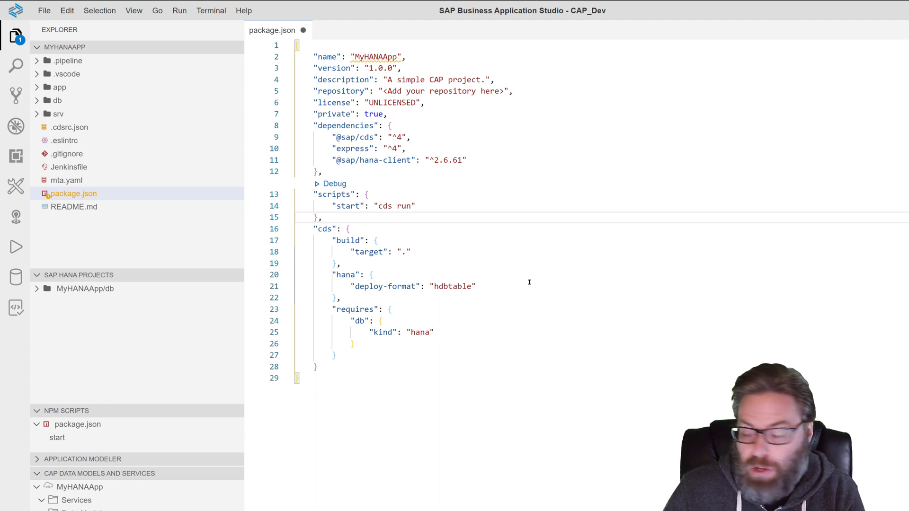
mouse_move(553, 281)
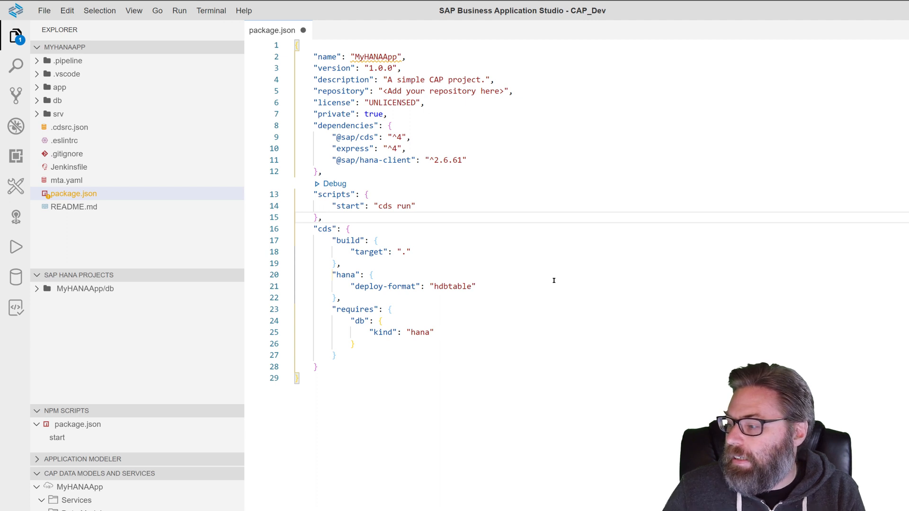
mouse_move(423, 153)
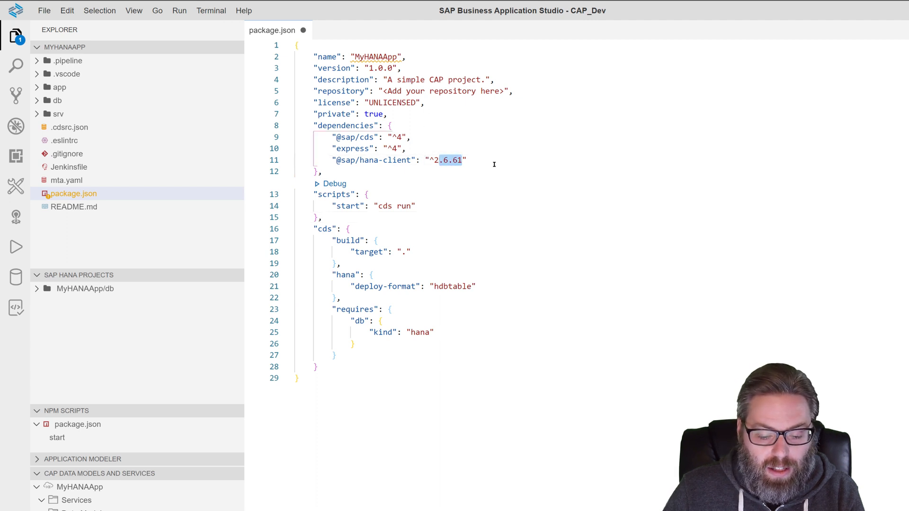
type("27")
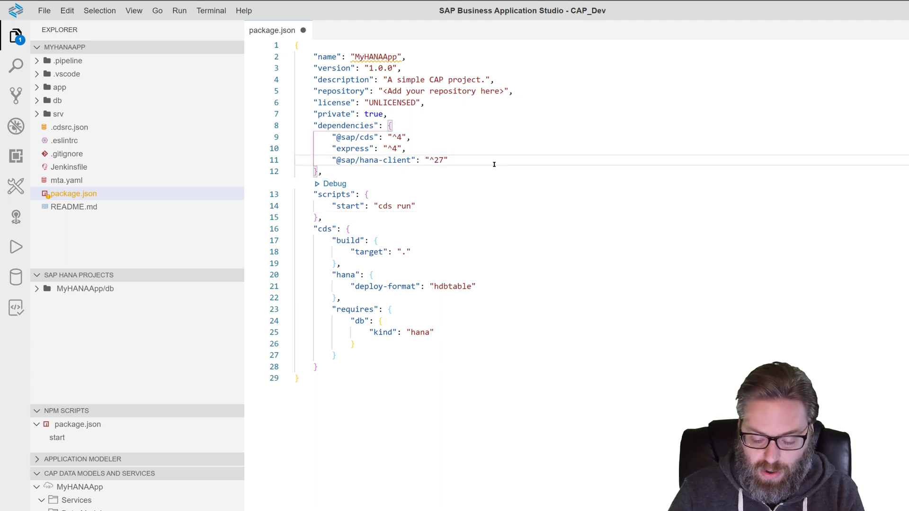
type(".")
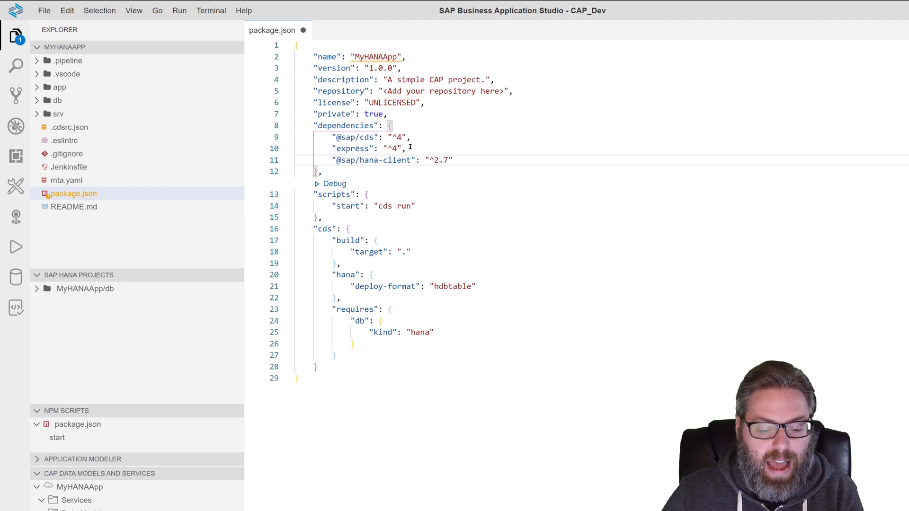
left_click(44, 11)
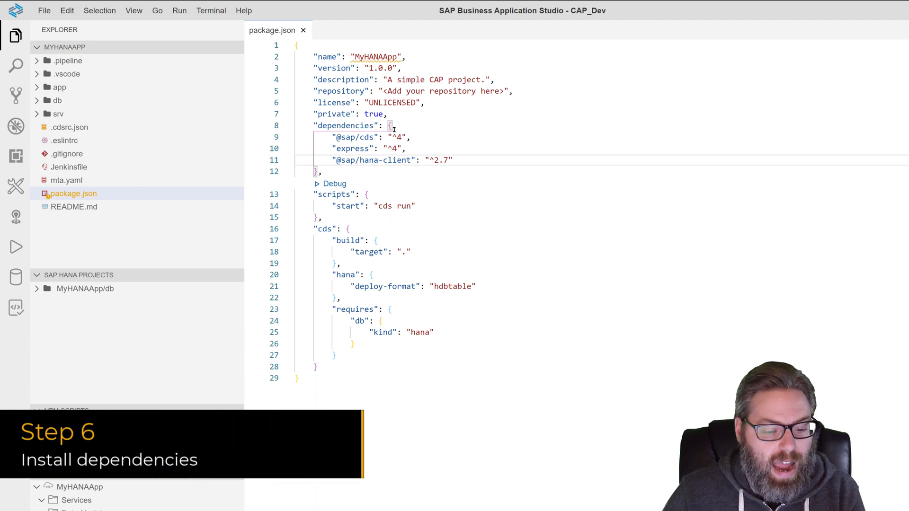
Open a new terminal for MyHANAApp and run npm install
left_click(211, 10)
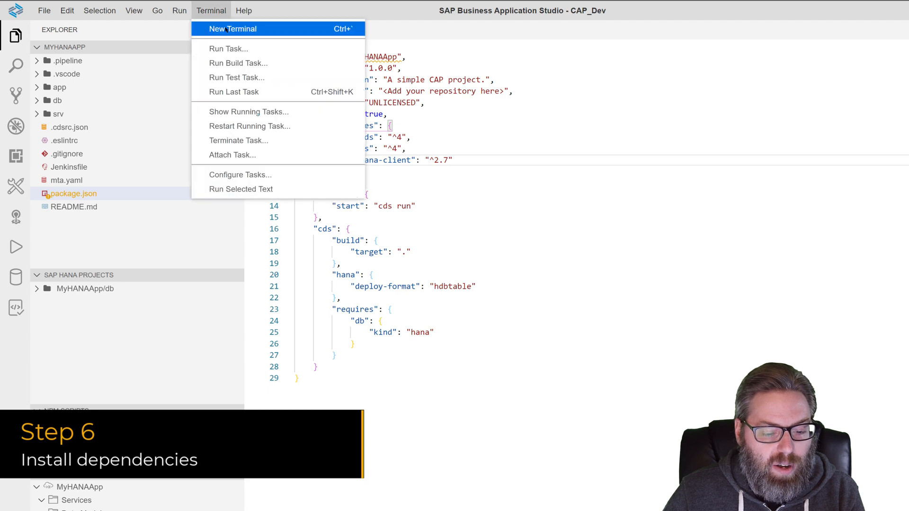
left_click(232, 29)
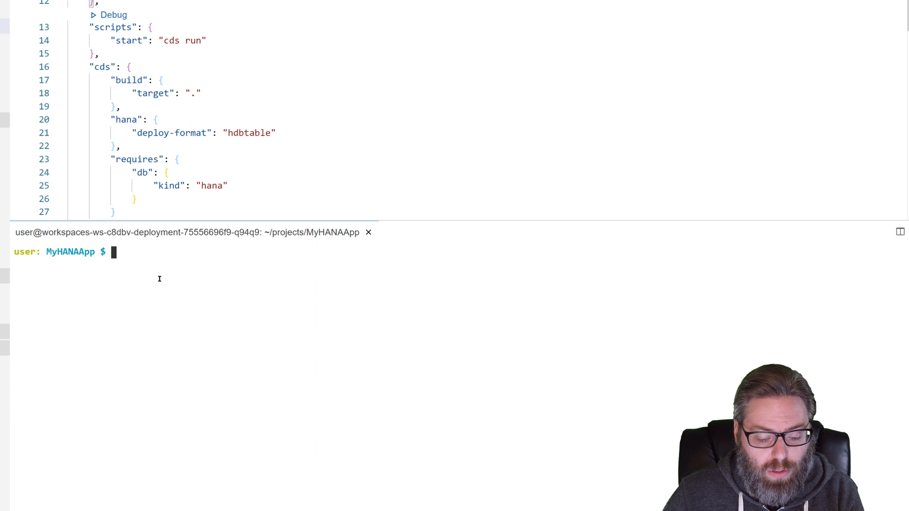
mouse_move(173, 269)
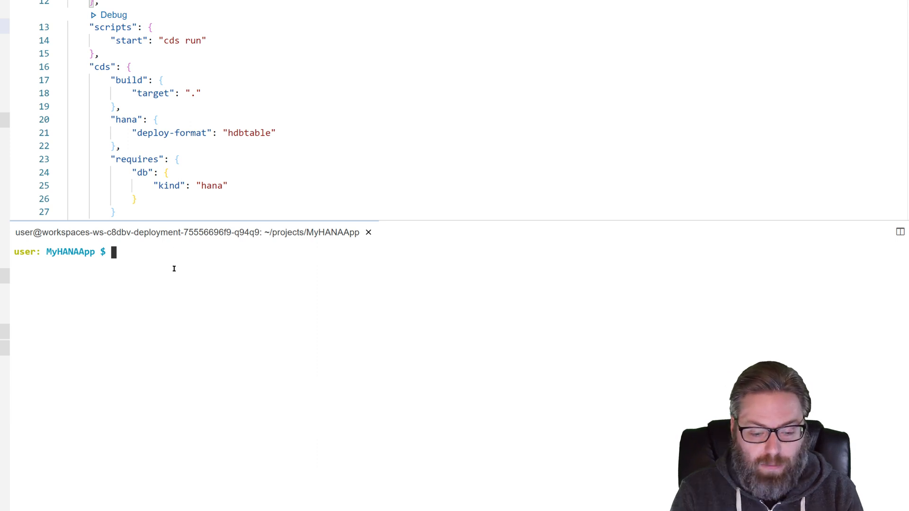
type("npm i")
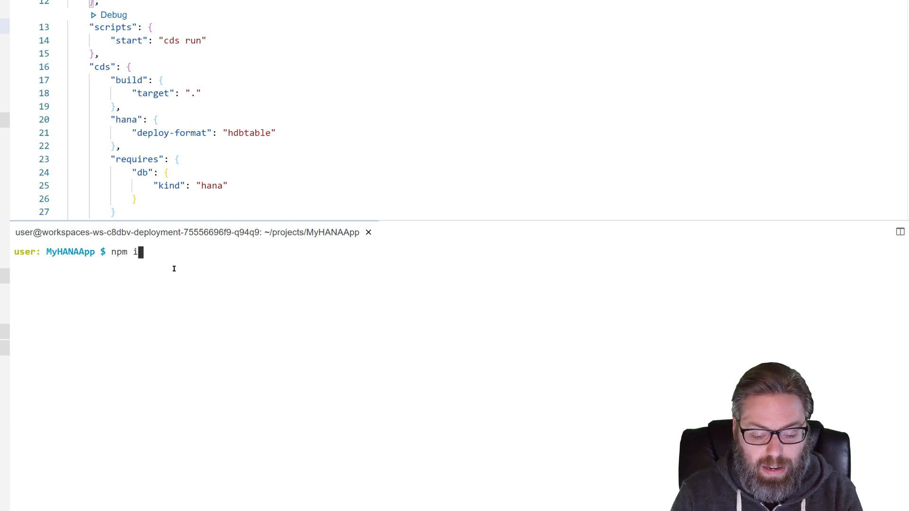
type("nstall")
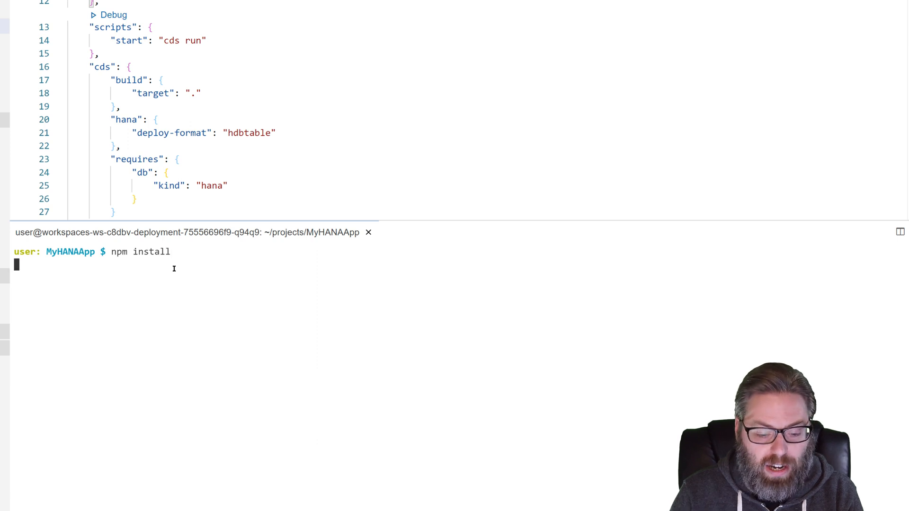
key("Return")
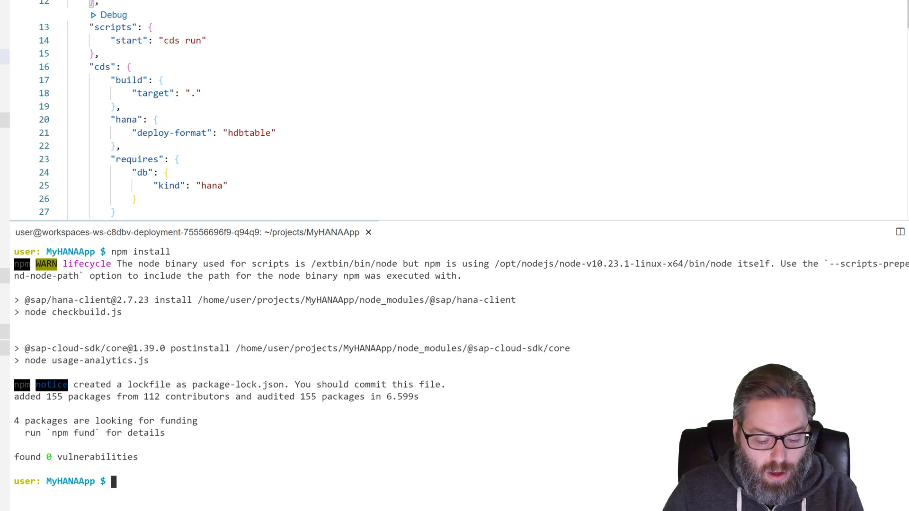
type("clea")
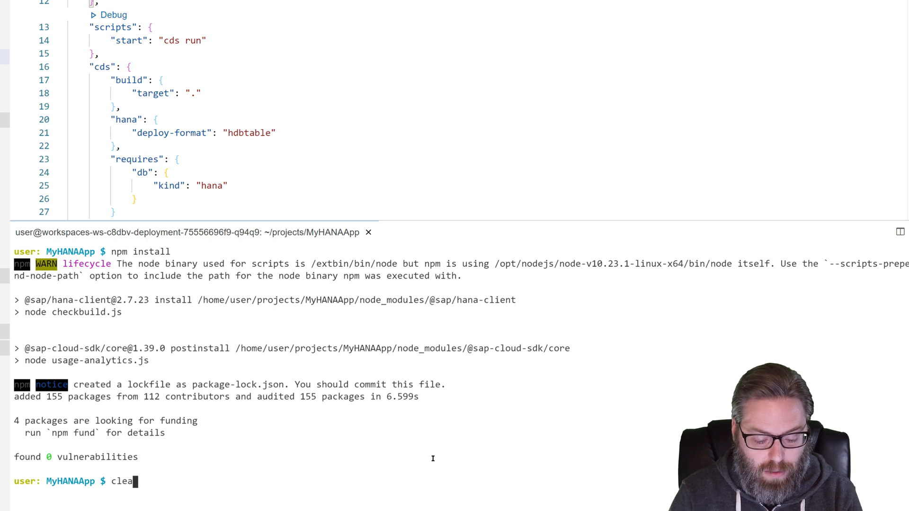
Clear the terminal and run npm install -g hana-cli
key("Return")
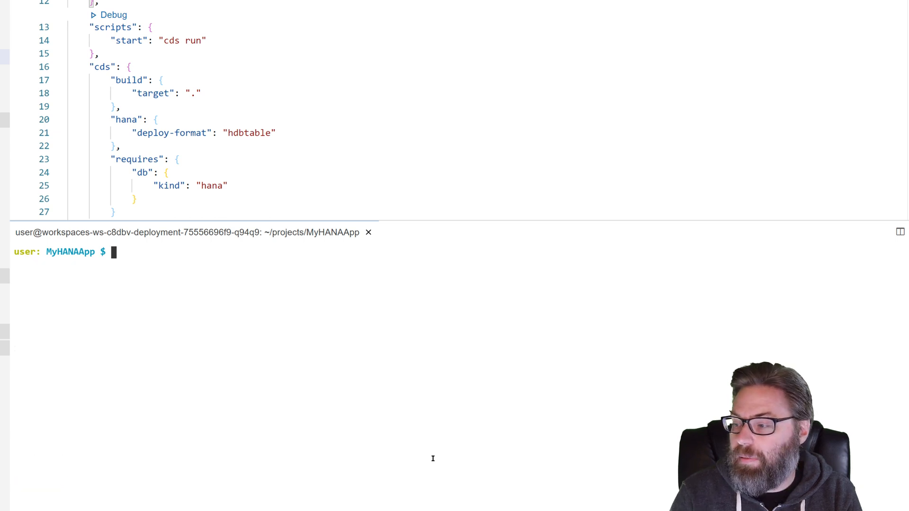
type("npm install -g")
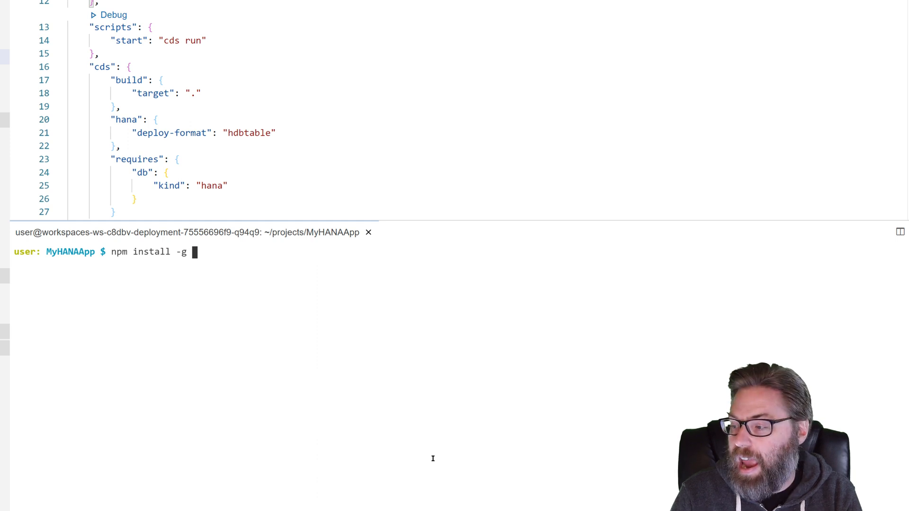
type("hana-cli")
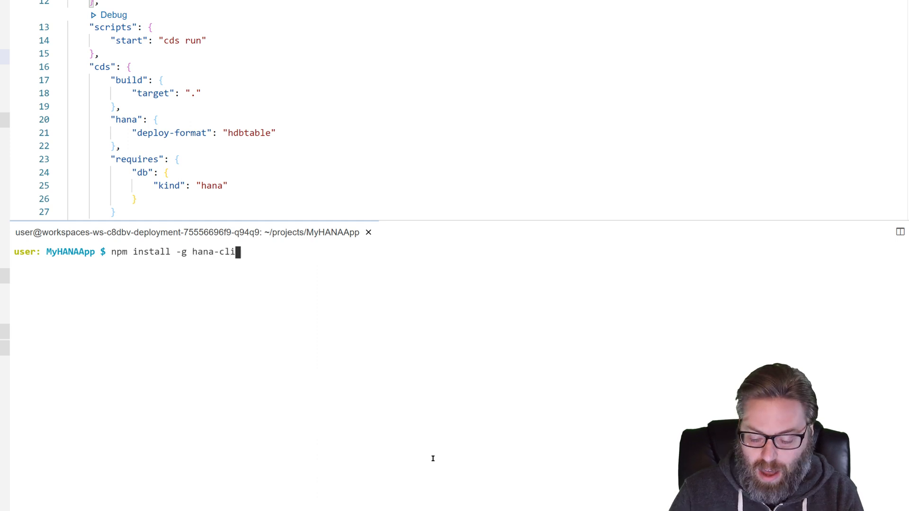
key("Return")
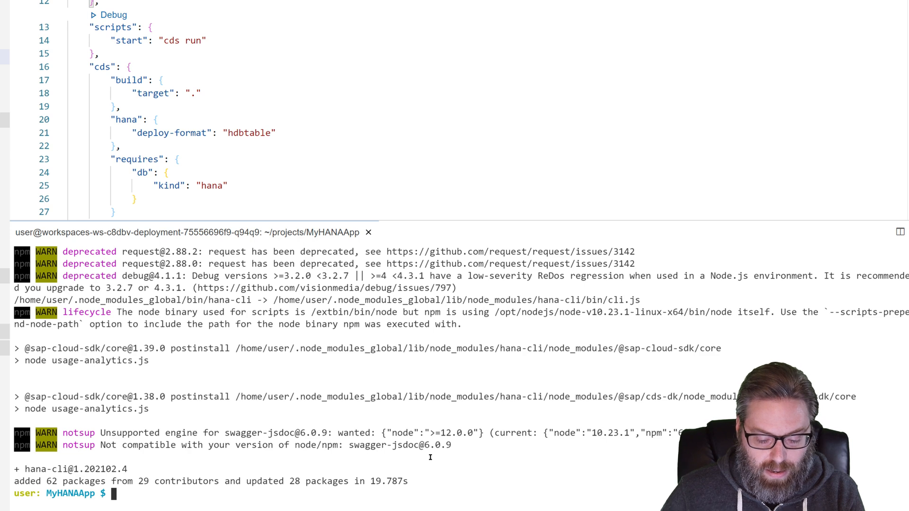
mouse_move(191, 400)
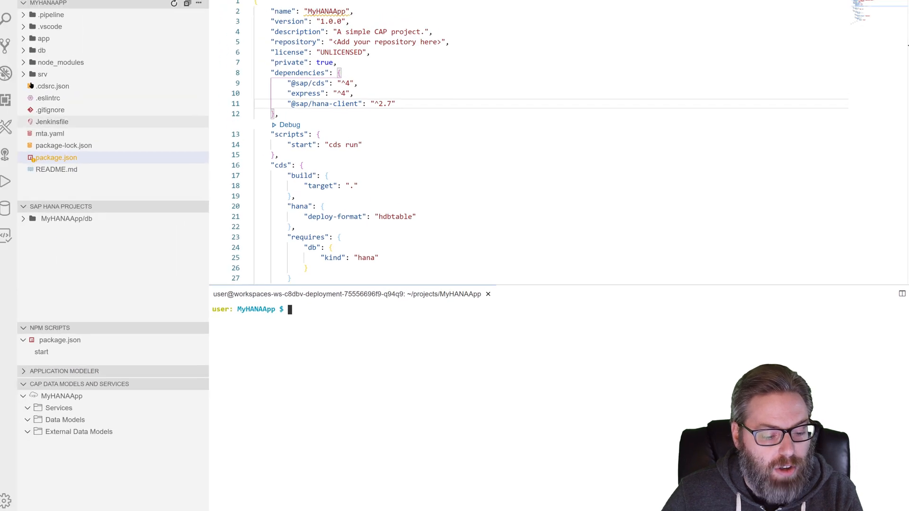
Run hana-cli createModule in the terminal to generate the db deployment module
left_click(42, 51)
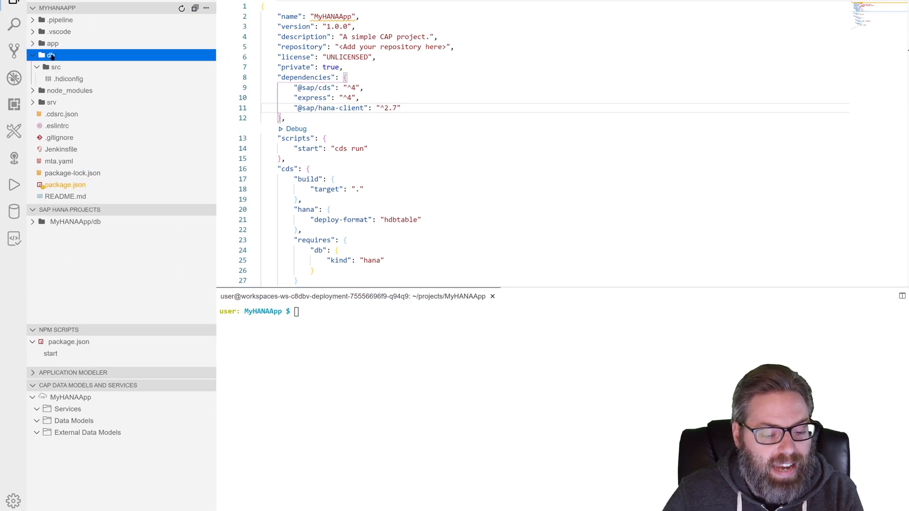
mouse_move(70, 78)
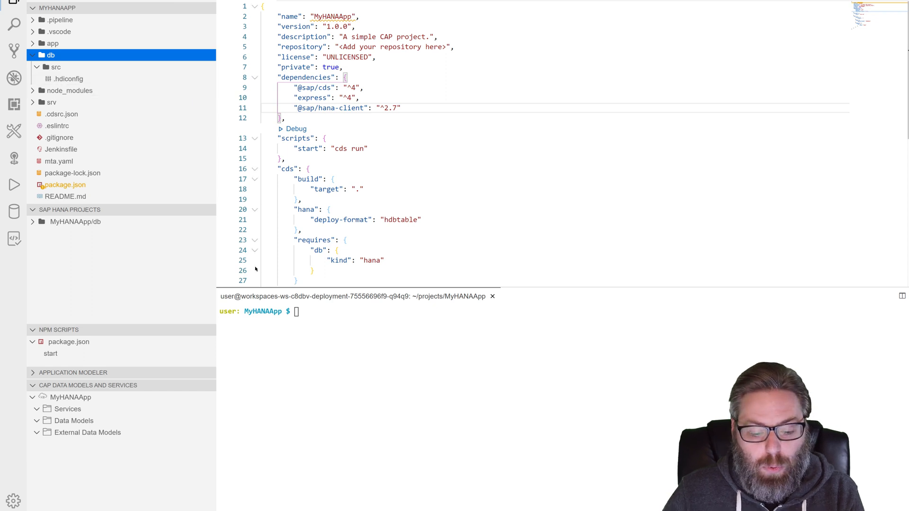
left_click(312, 311)
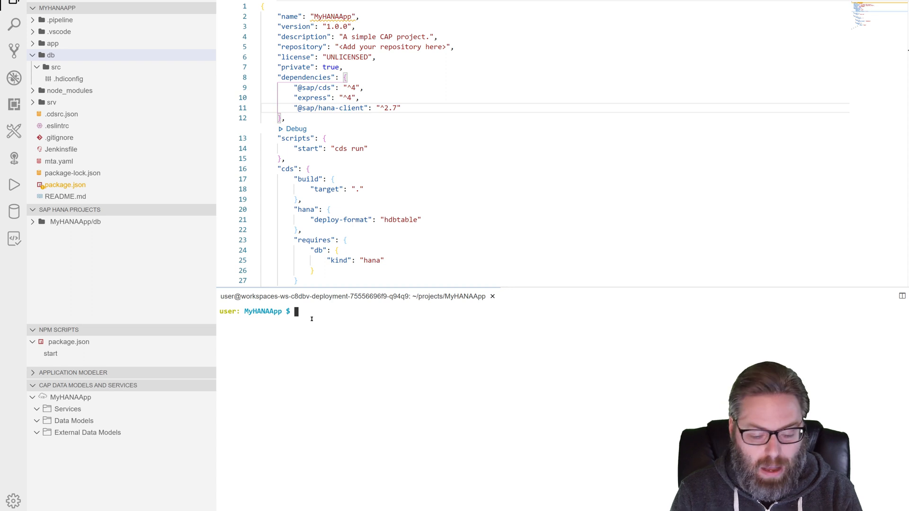
type("hana-cli")
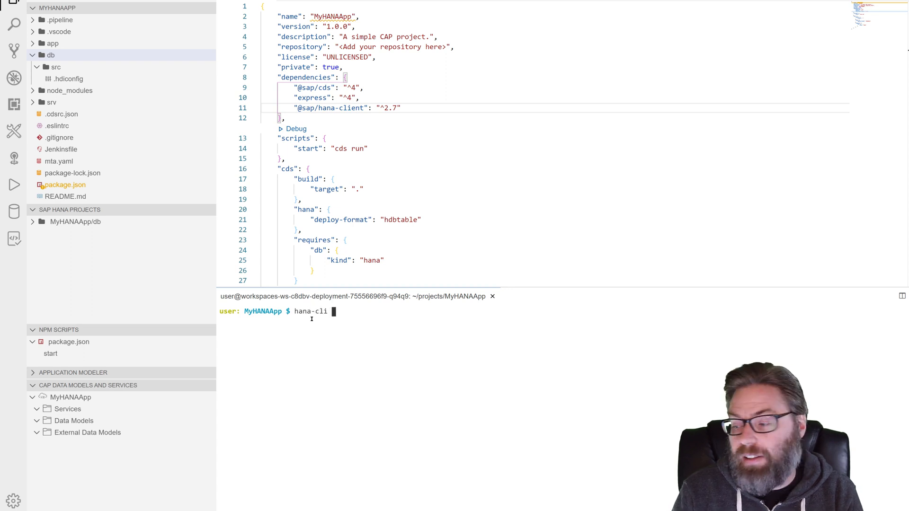
type("create")
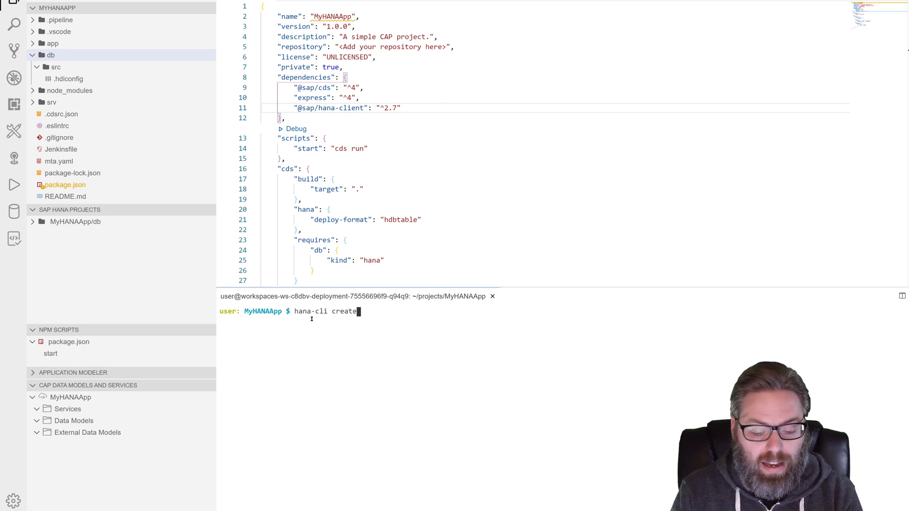
type("Modul")
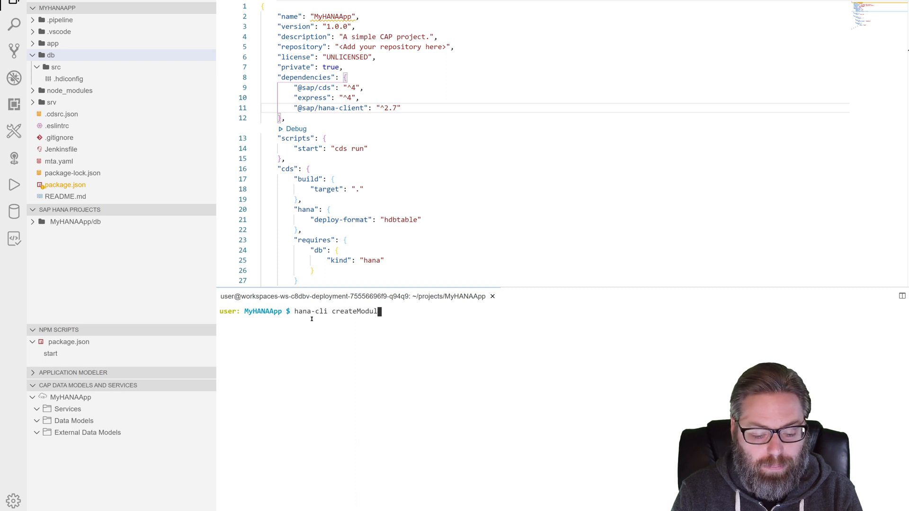
type("e")
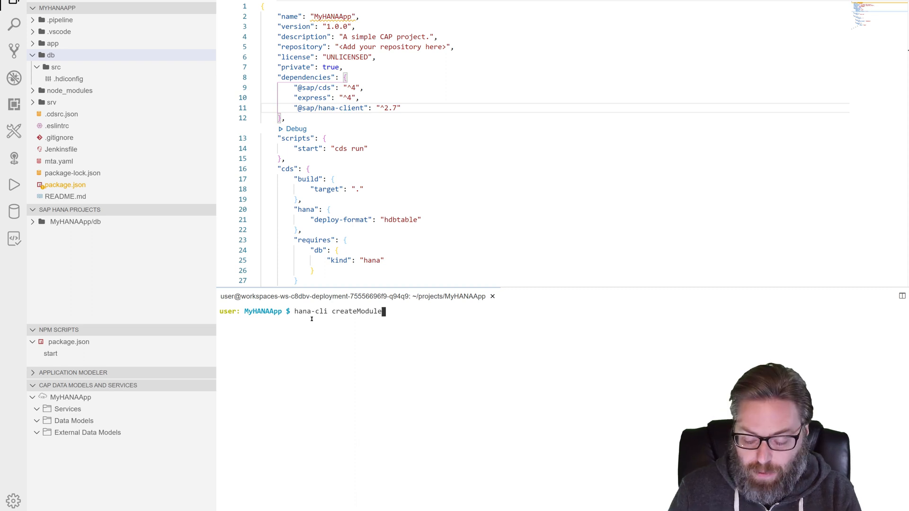
key("Return")
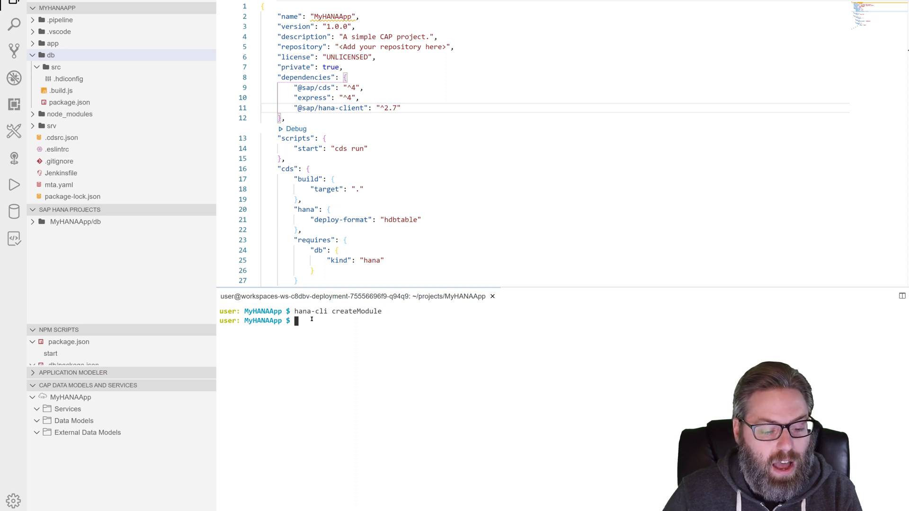
mouse_move(76, 55)
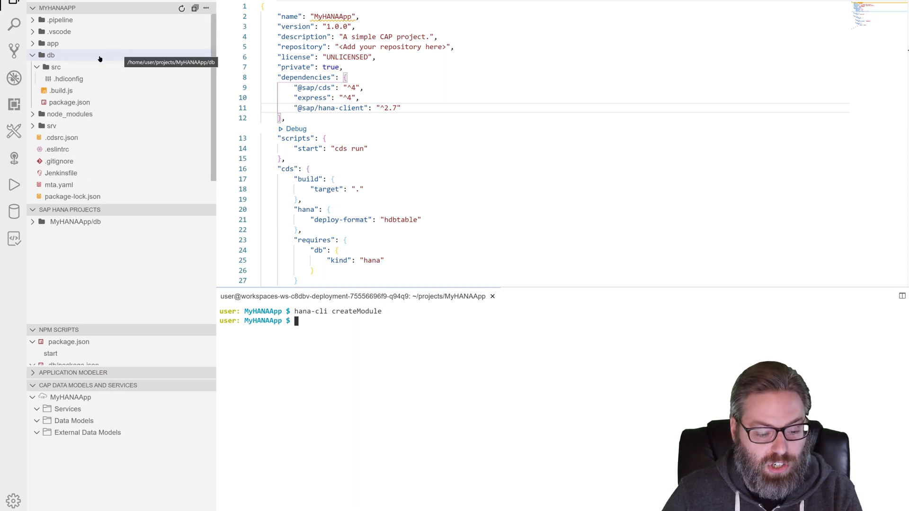
Inspect the new db/package.json and .hdiconfig, then collapse the db folder
left_click(70, 102)
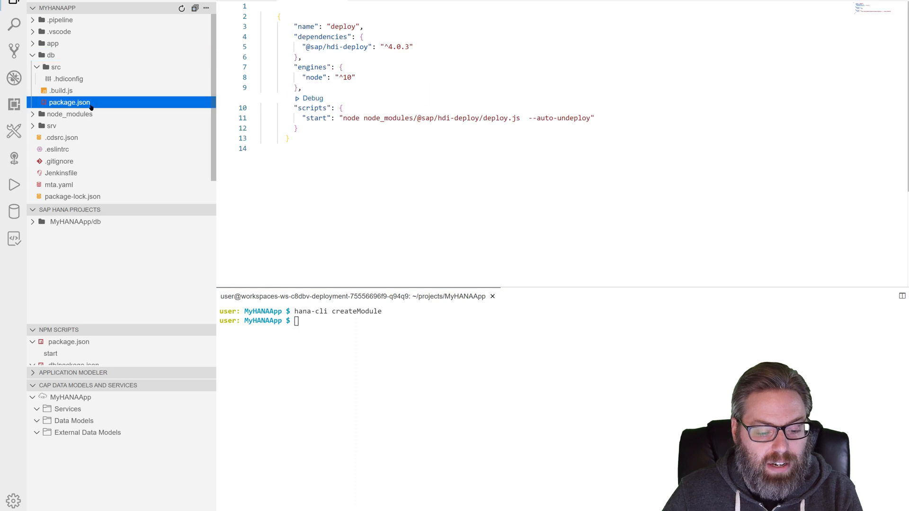
mouse_move(83, 78)
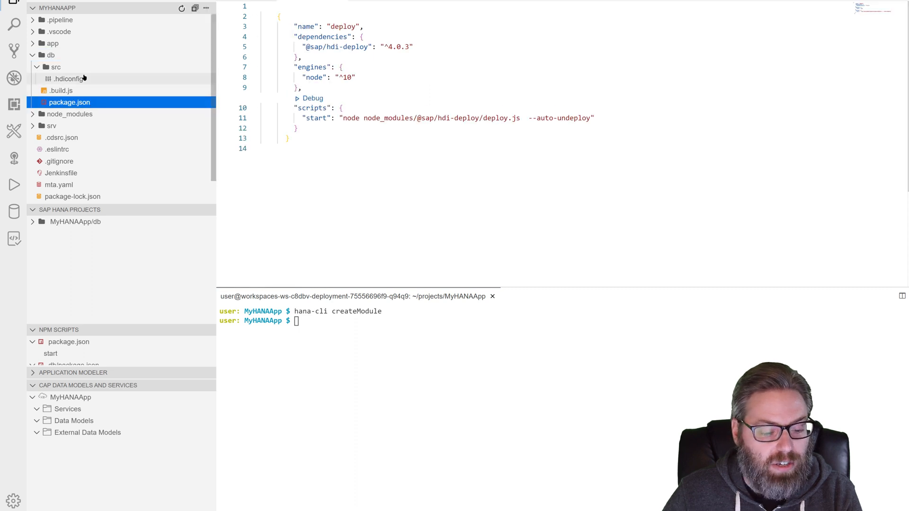
left_click(69, 78)
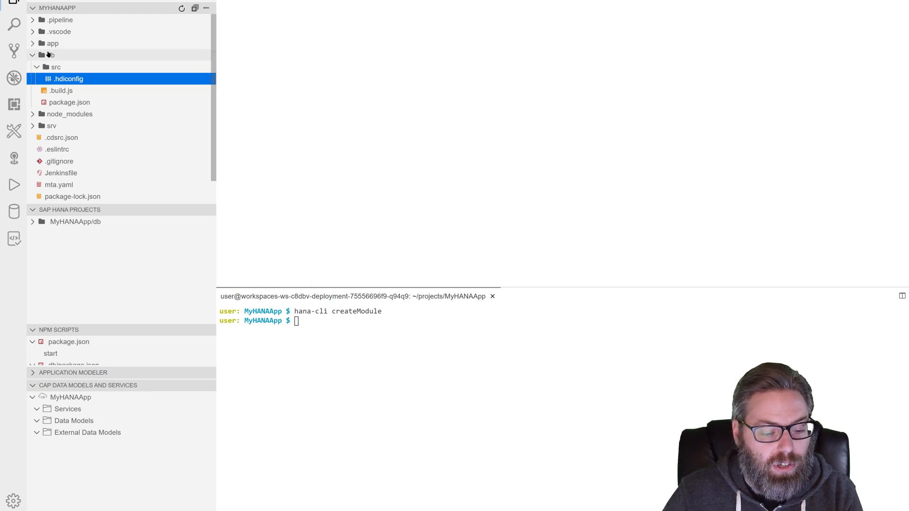
left_click(51, 55)
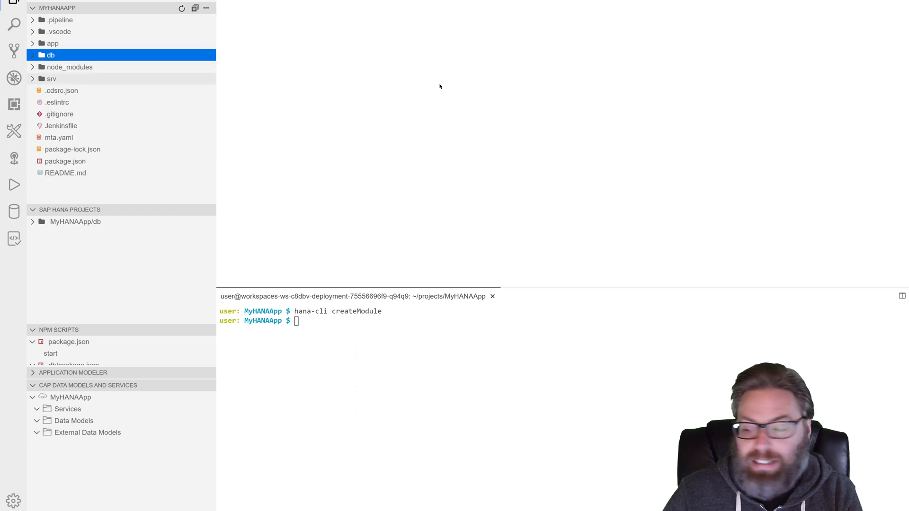
mouse_move(561, 129)
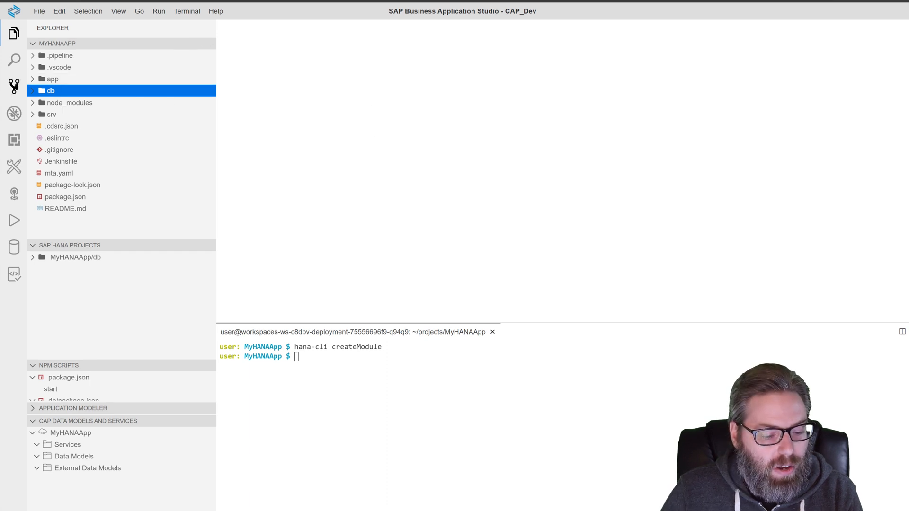
Switch to the Source Control view for MyHANAApp
left_click(14, 86)
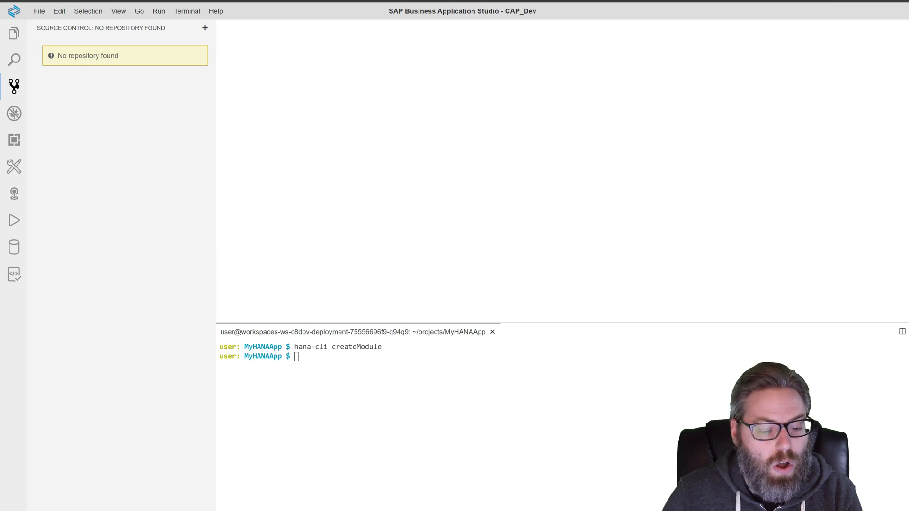
mouse_move(205, 27)
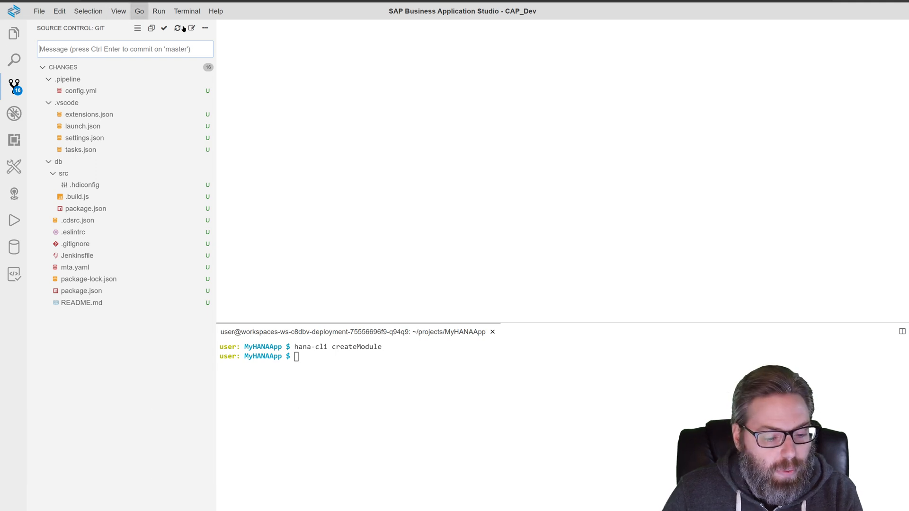
Stage all changes and commit them with message 'New Tutorial - First Step'
left_click(204, 28)
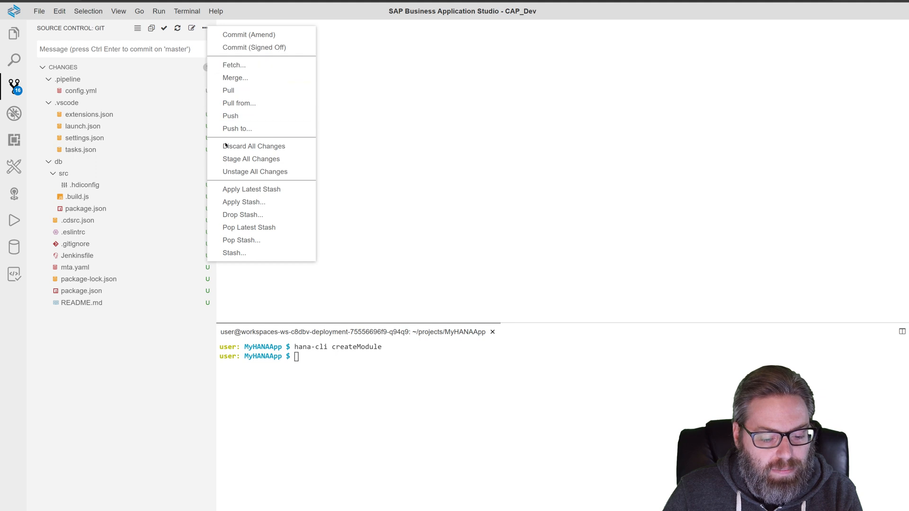
left_click(251, 158)
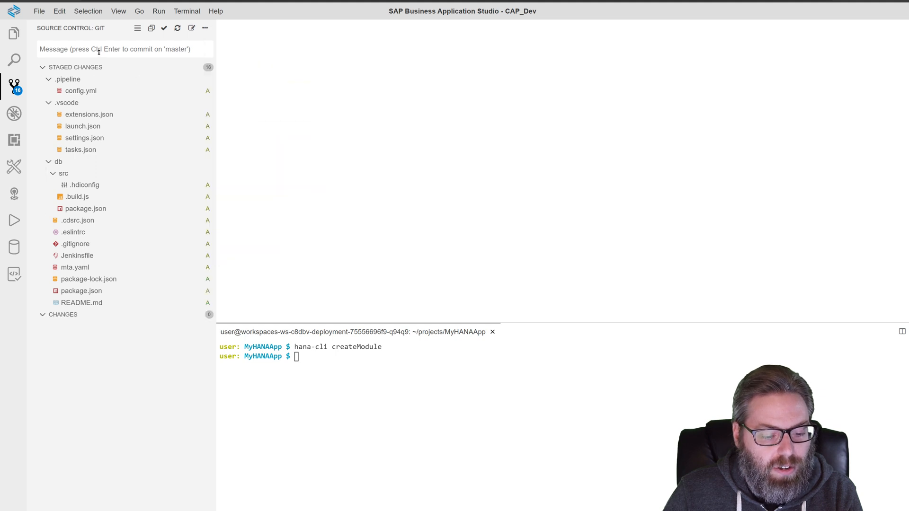
left_click(125, 49)
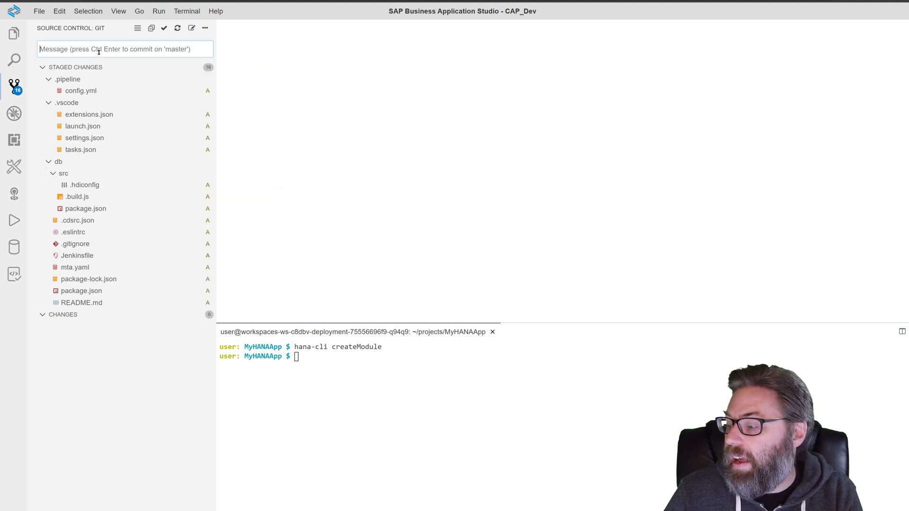
type("N")
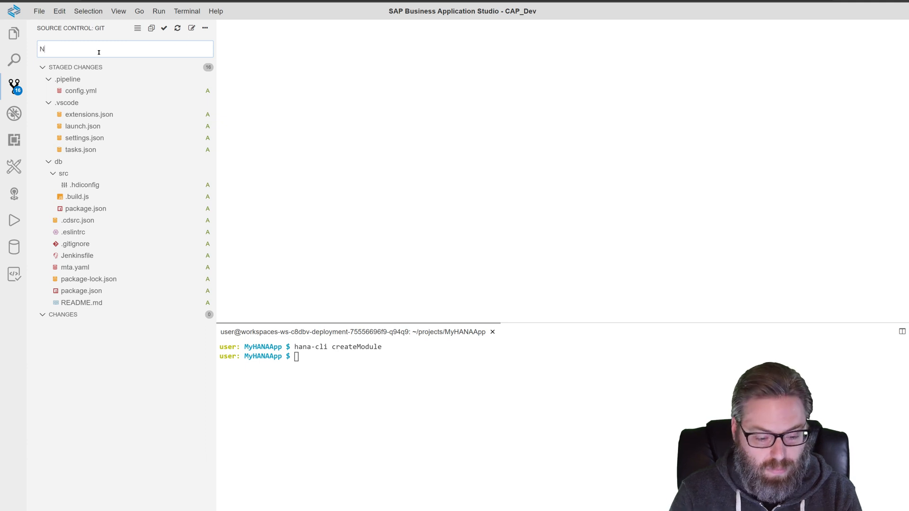
type("ew Tutorial")
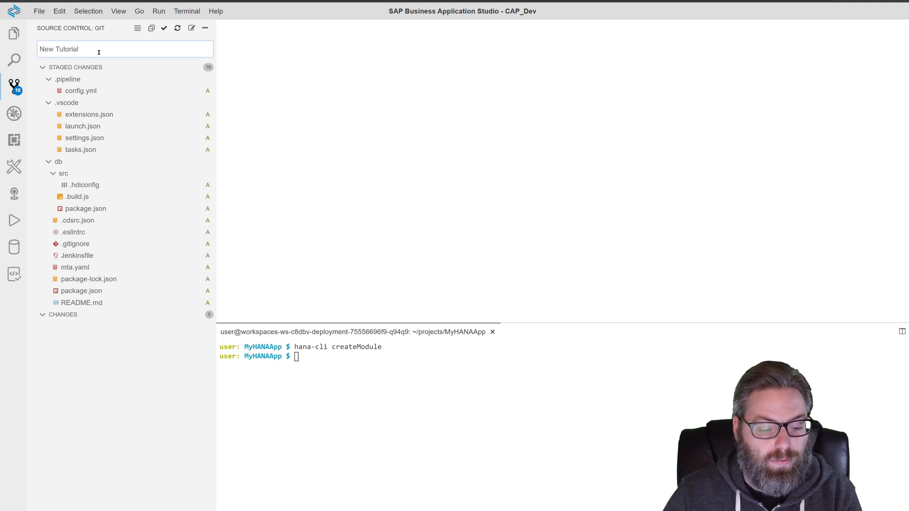
type("- First")
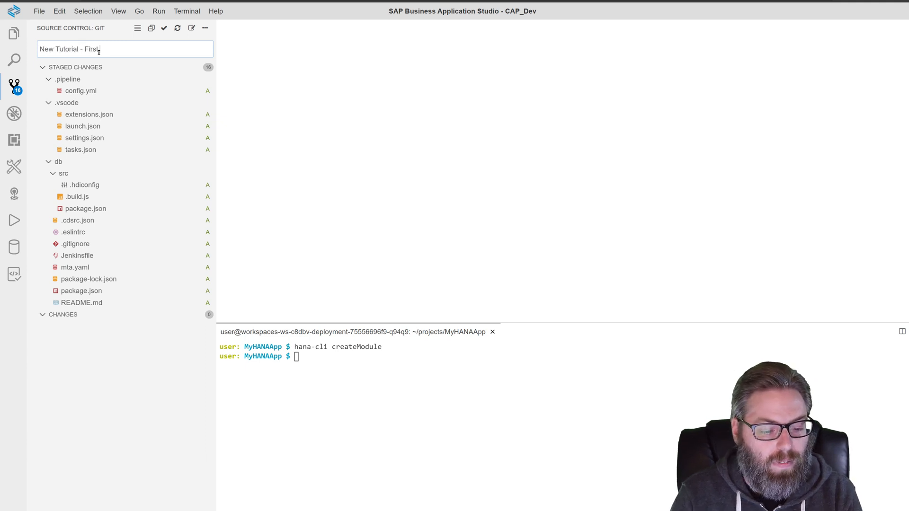
type("St")
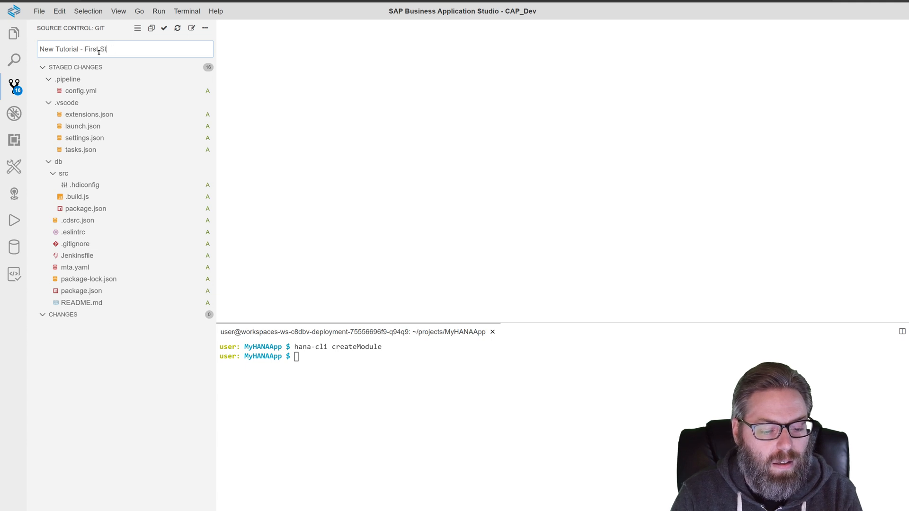
type("ep")
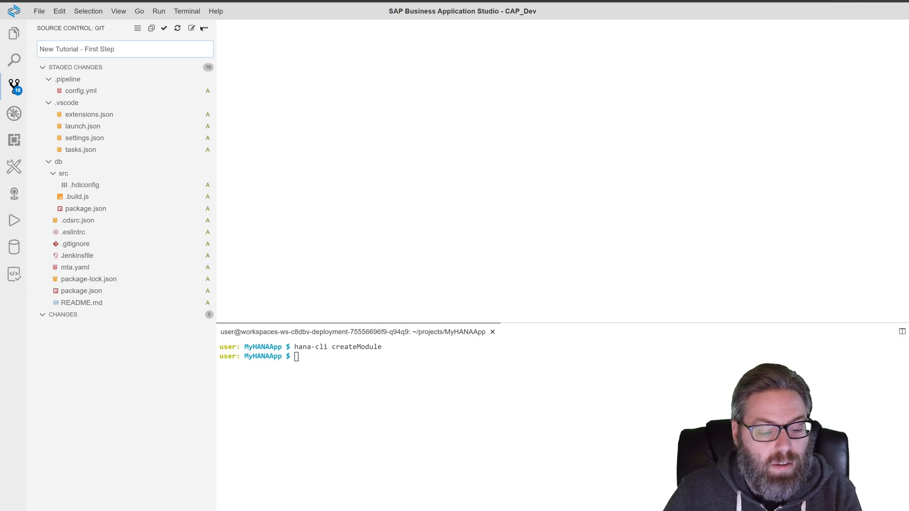
left_click(203, 27)
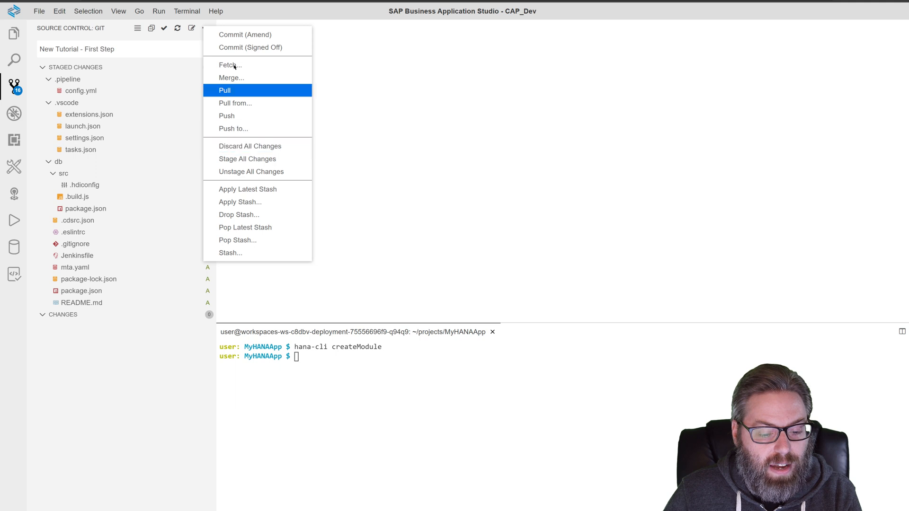
left_click(224, 90)
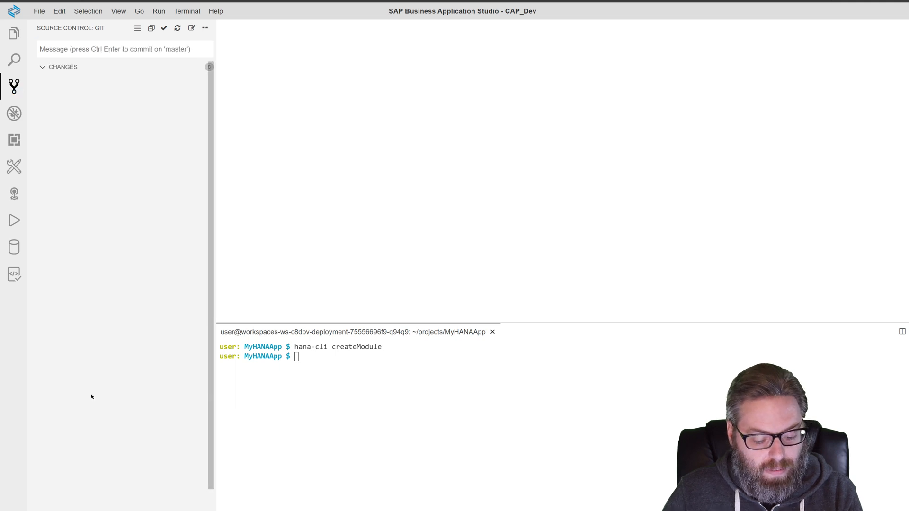